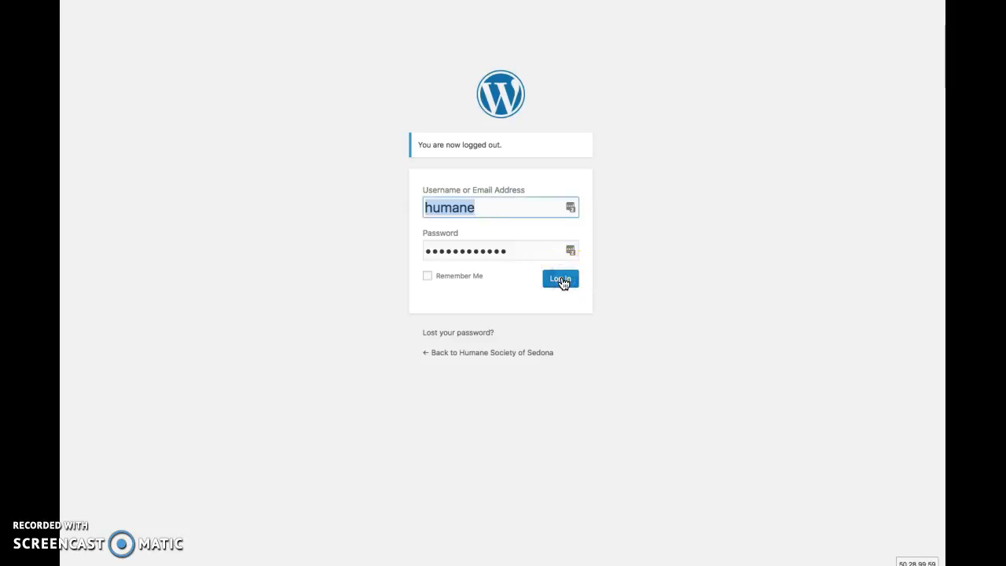
Log in to the Humane Society of Sedona WordPress admin dashboard
{"action": "left_click", "coordinate": [560, 279]}
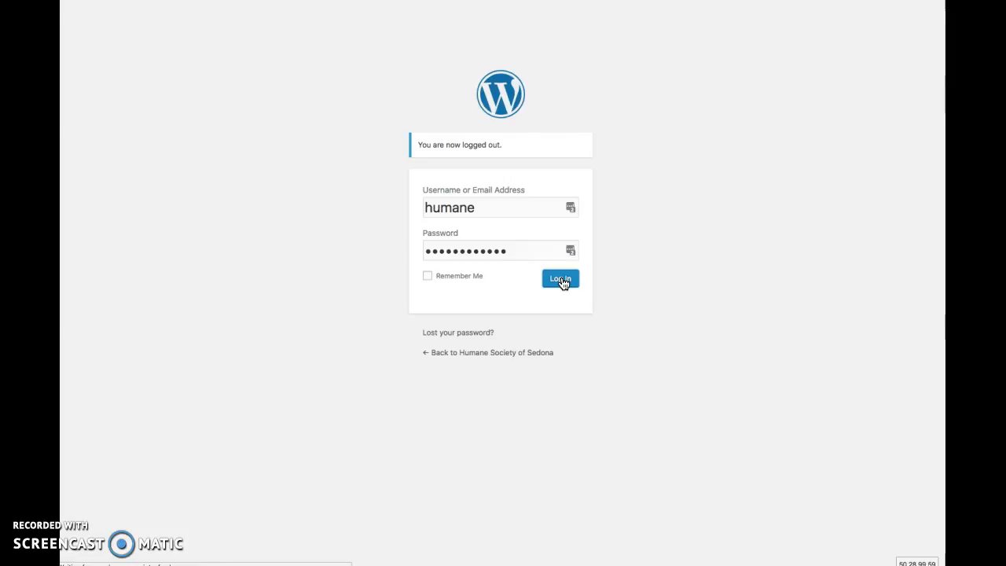
{"action": "left_click", "coordinate": [560, 278]}
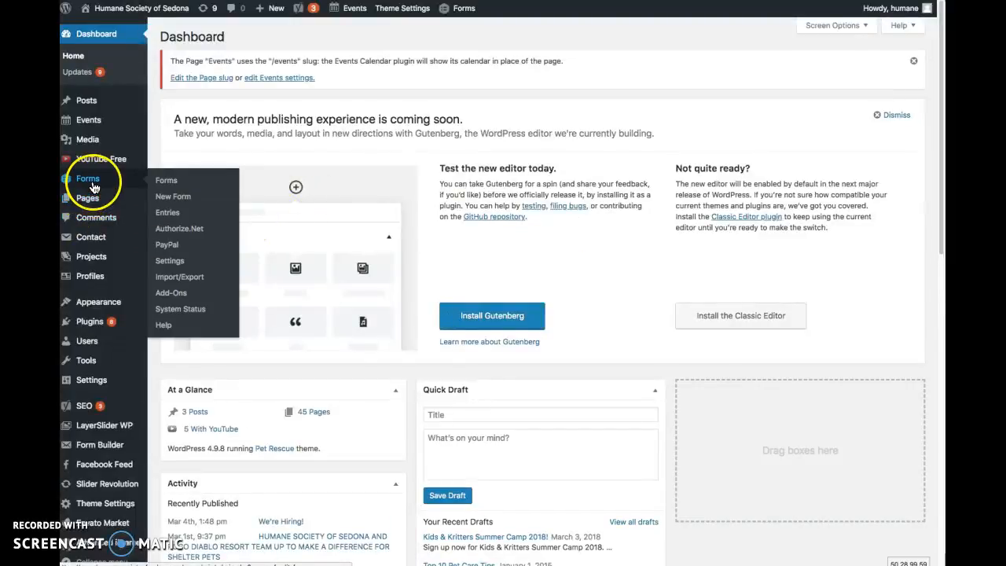
Open the Gravity Forms list and filter it to the 8 active forms
{"action": "left_click", "coordinate": [165, 180]}
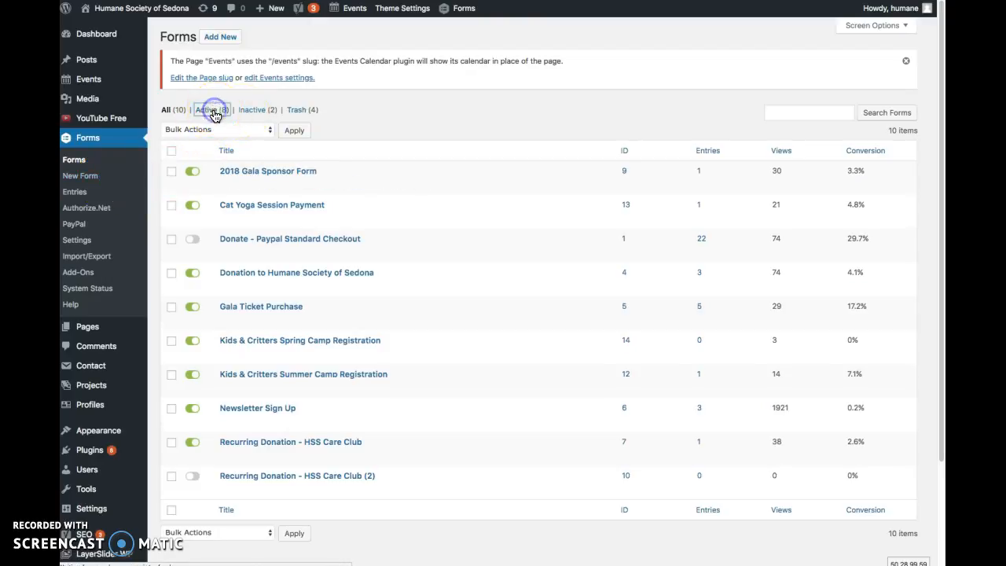
{"action": "left_click", "coordinate": [206, 109]}
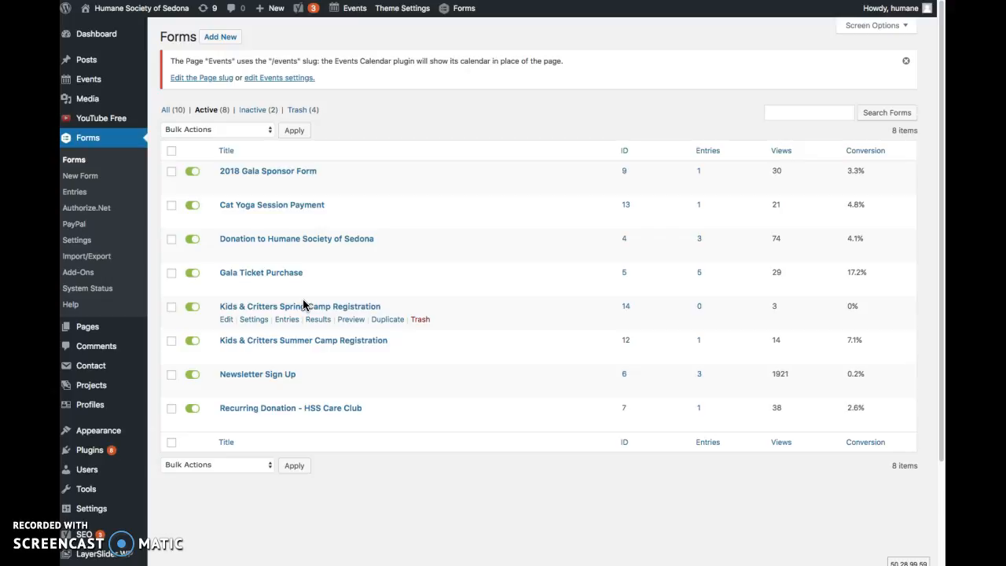
{"action": "mouse_move", "coordinate": [346, 297]}
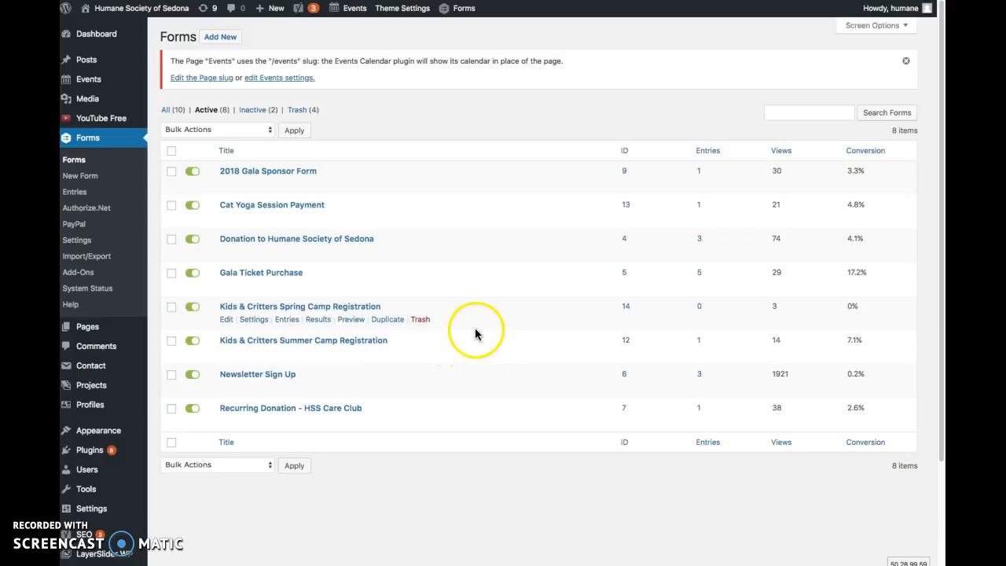
{"action": "mouse_move", "coordinate": [531, 287]}
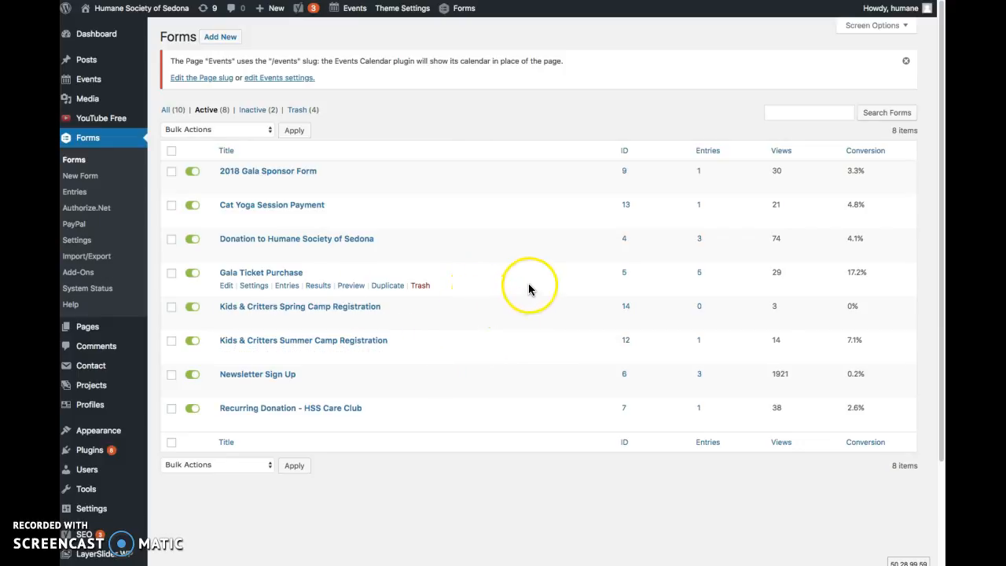
Edit the 2018 Gala Sponsor Form and scroll to its Select Sponsor Level field
{"action": "left_click", "coordinate": [253, 183]}
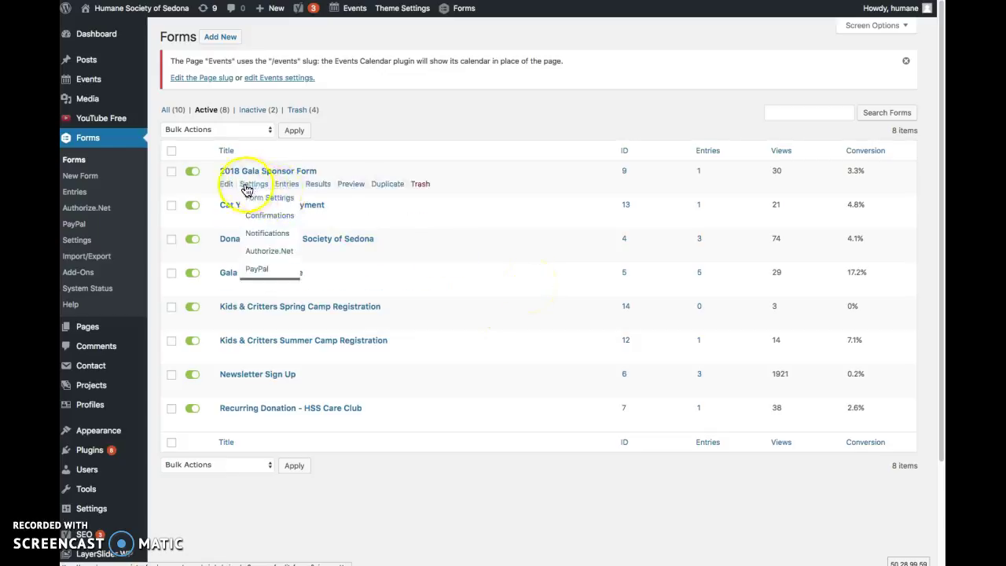
{"action": "mouse_move", "coordinate": [228, 186]}
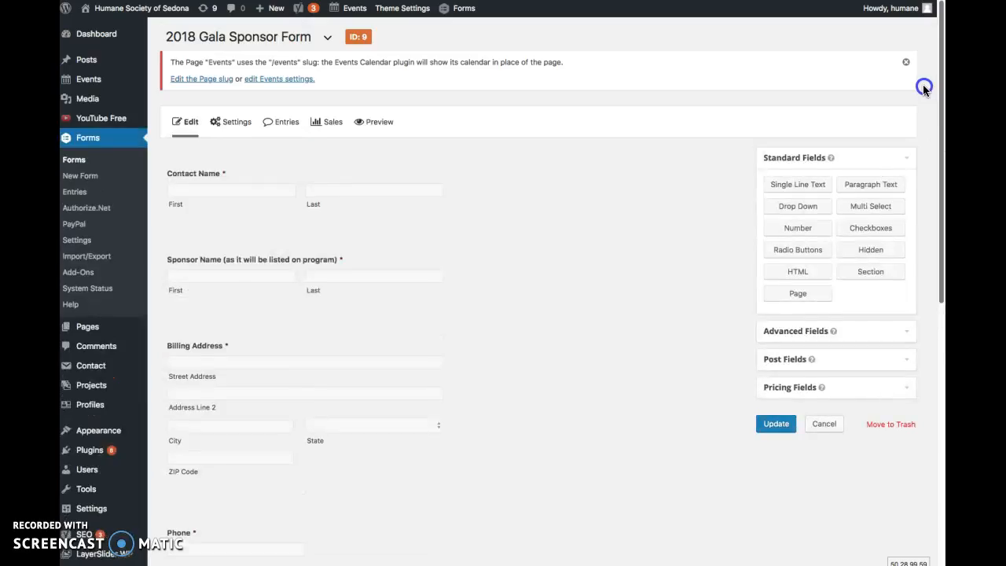
{"action": "scroll", "scroll_direction": "down", "scroll_amount": 3}
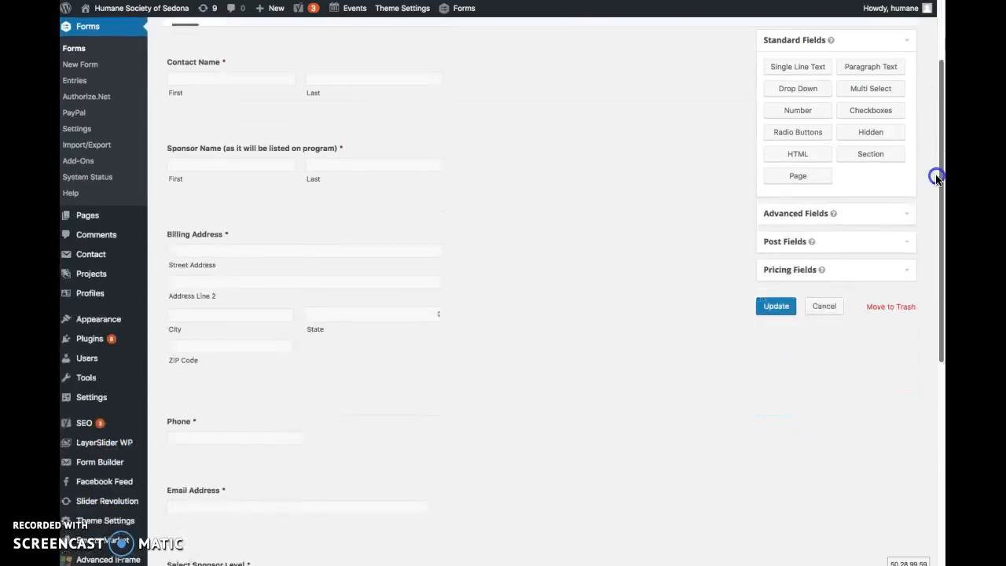
{"action": "scroll", "scroll_direction": "down", "scroll_amount": 3}
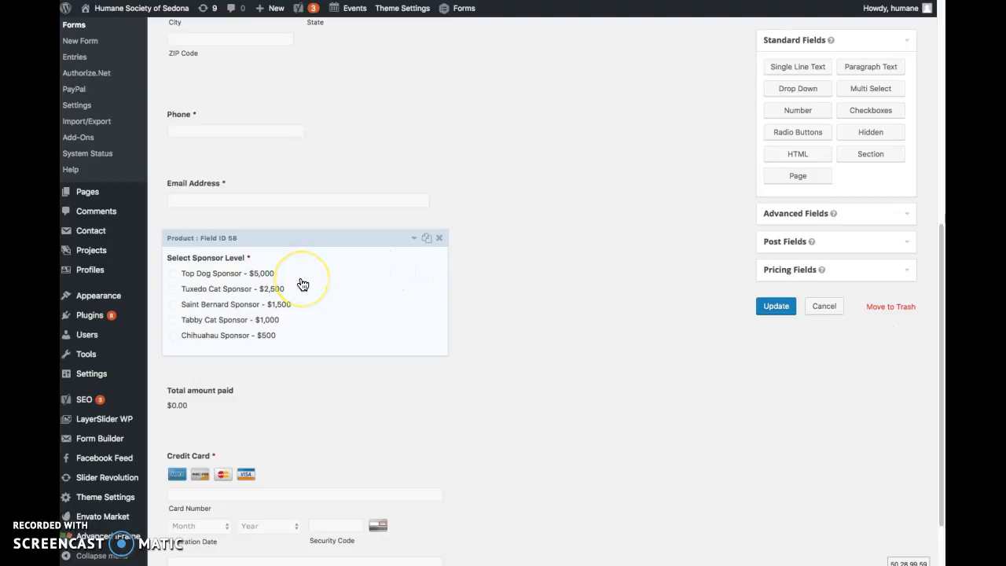
{"action": "mouse_move", "coordinate": [287, 295]}
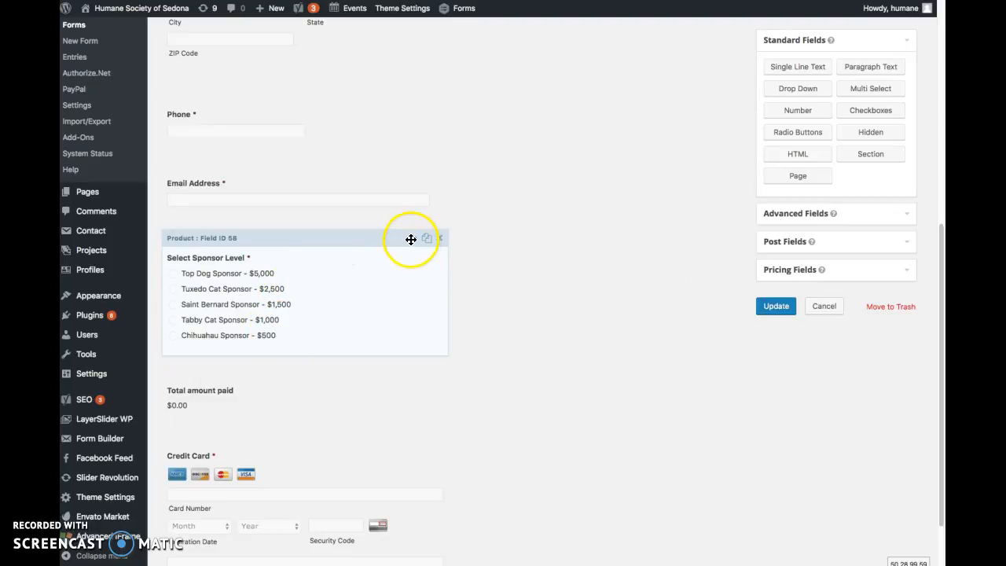
{"action": "mouse_move", "coordinate": [417, 242]}
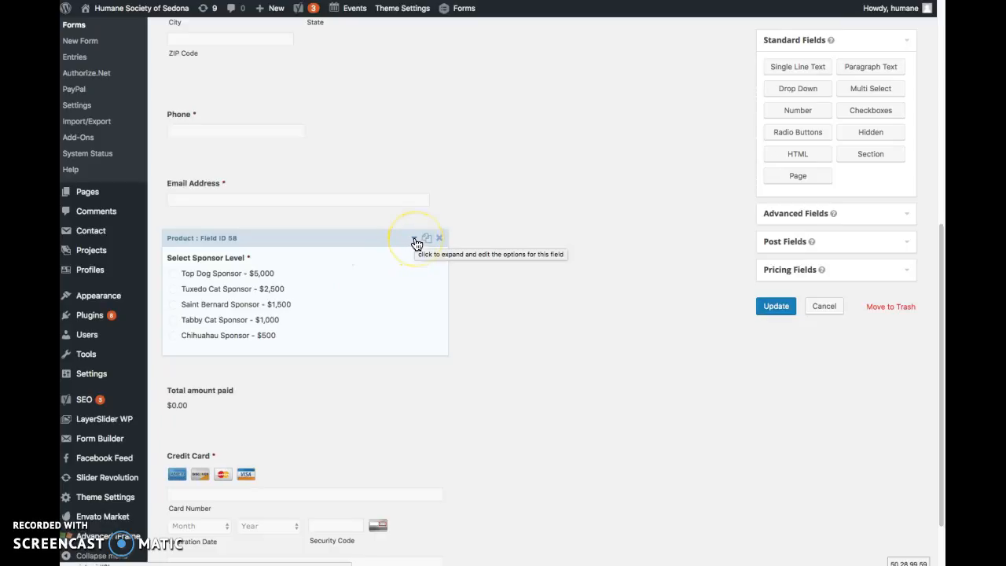
Expand Select Sponsor Level to review its five priced choices and Required rule
{"action": "left_click", "coordinate": [413, 237]}
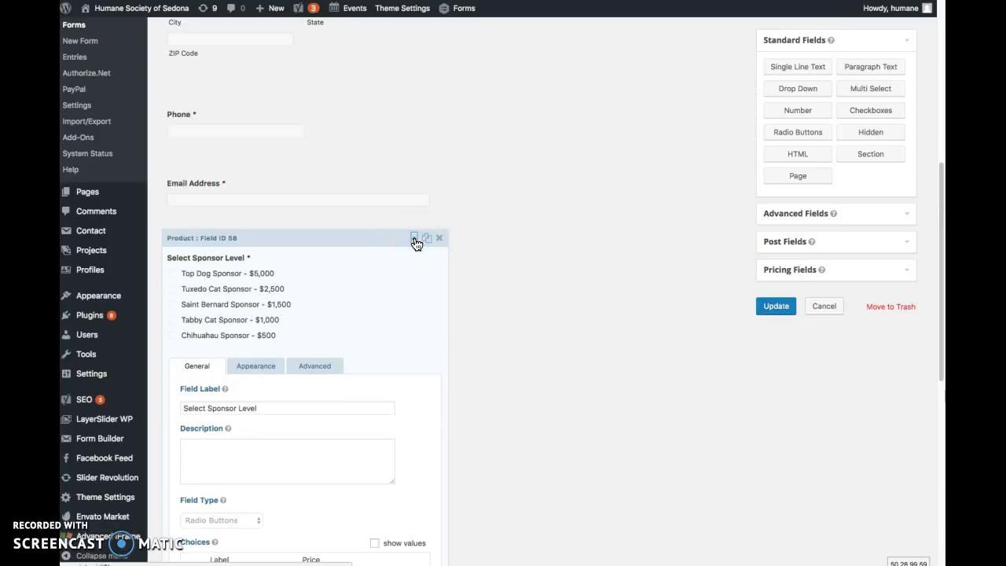
{"action": "mouse_move", "coordinate": [942, 179]}
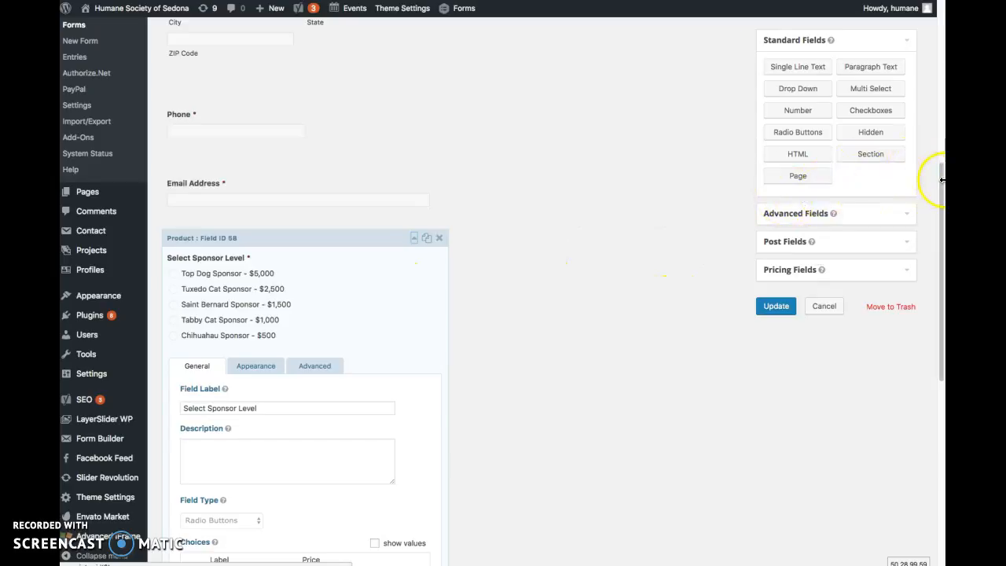
{"action": "scroll", "scroll_direction": "down", "scroll_amount": 3}
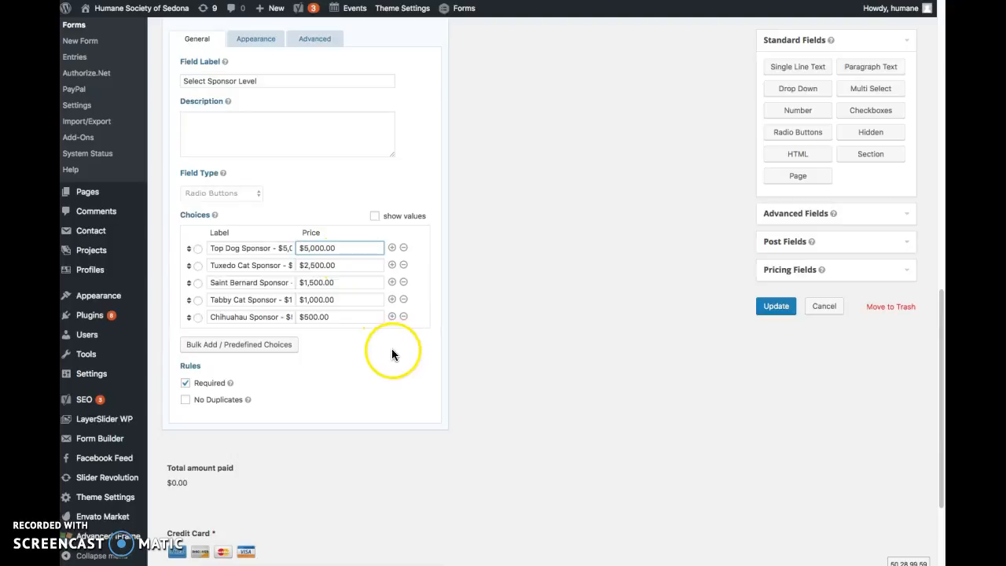
{"action": "mouse_move", "coordinate": [402, 316]}
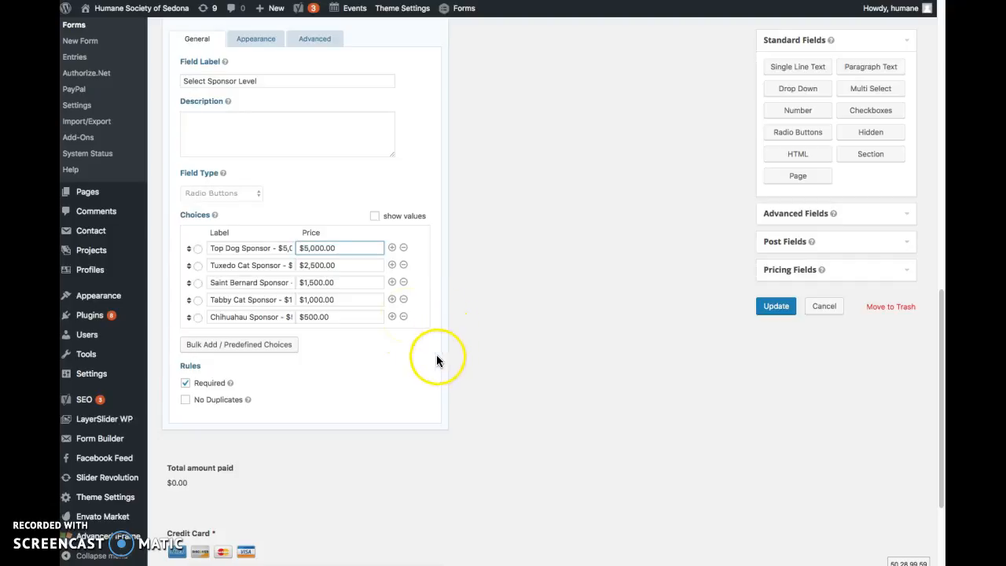
{"action": "mouse_move", "coordinate": [311, 369]}
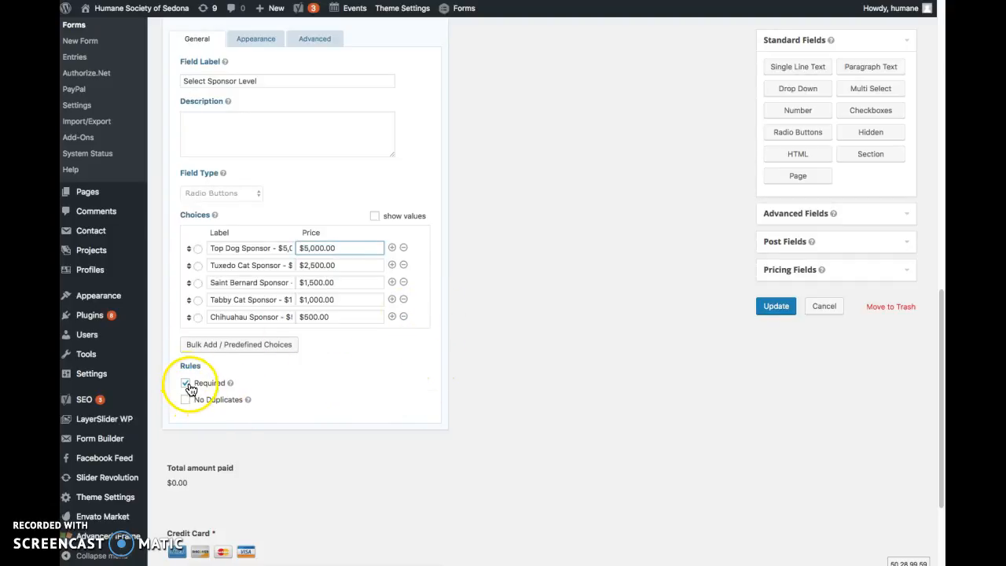
{"action": "left_click", "coordinate": [185, 383]}
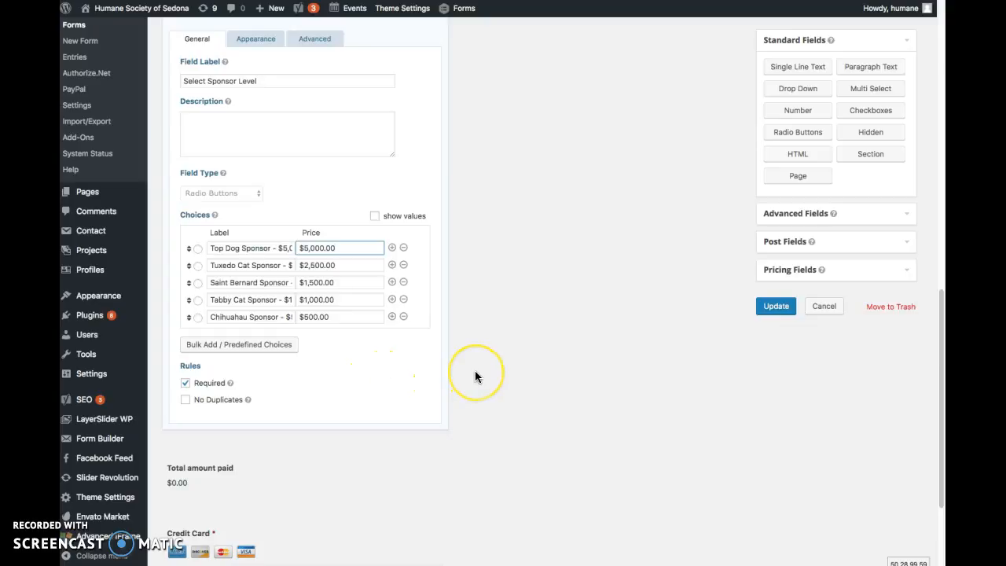
{"action": "mouse_move", "coordinate": [537, 338]}
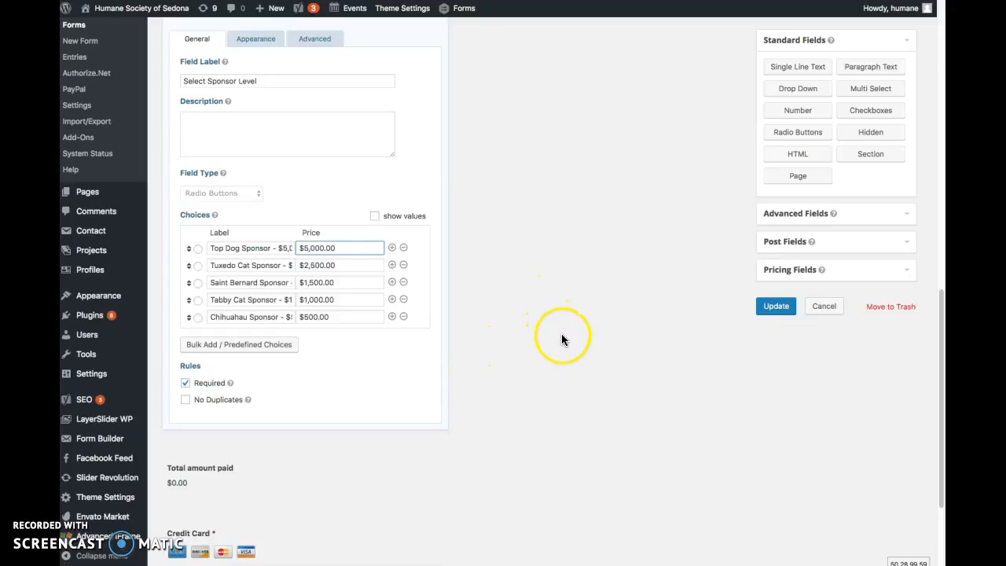
{"action": "mouse_move", "coordinate": [959, 409]}
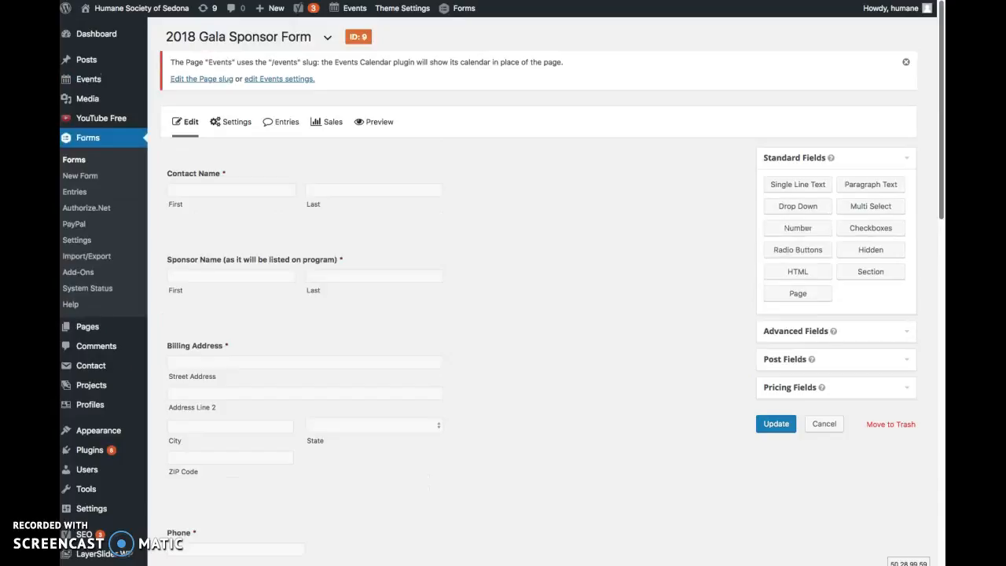
{"action": "scroll", "scroll_direction": "down", "scroll_amount": 3}
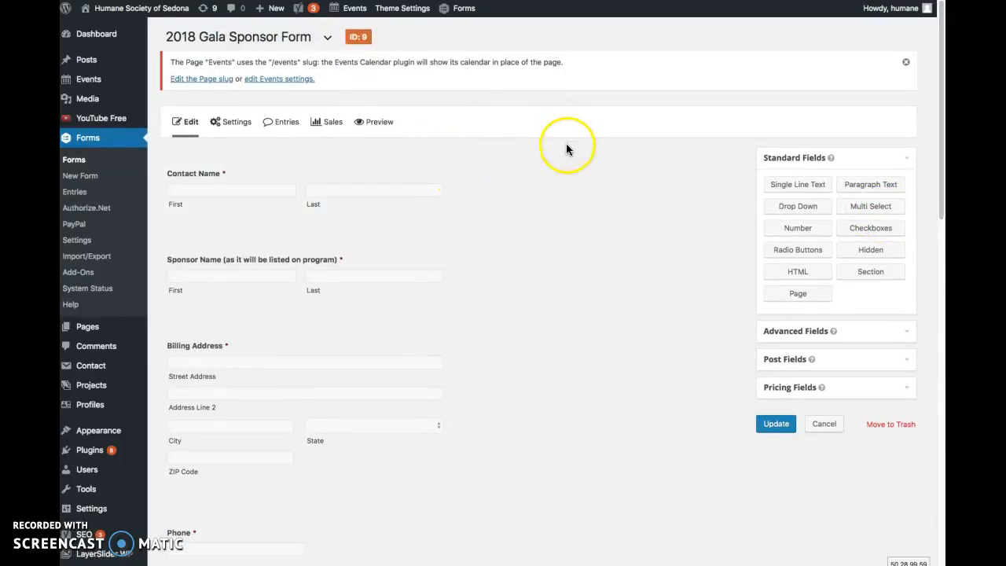
{"action": "mouse_move", "coordinate": [701, 141]}
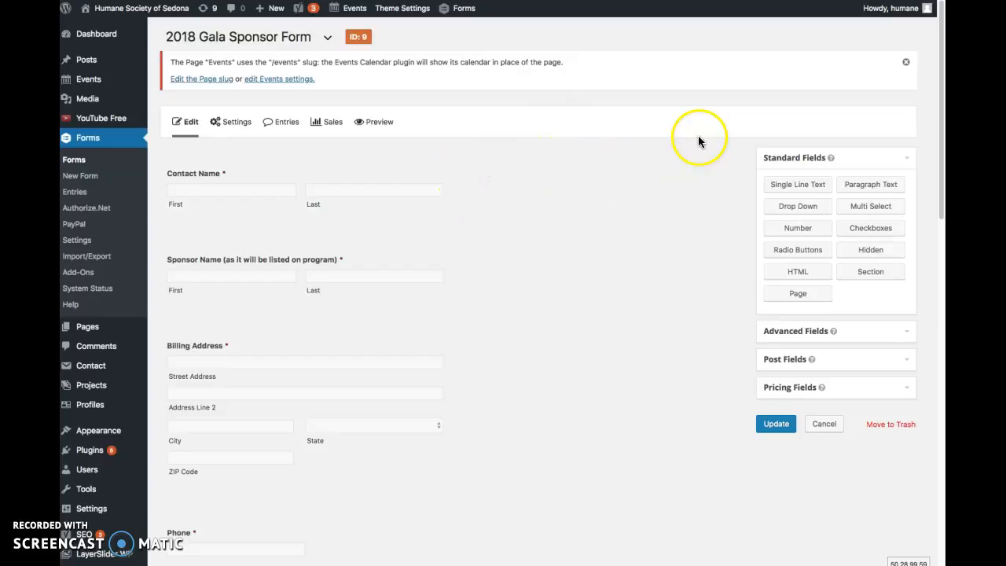
{"action": "mouse_move", "coordinate": [289, 127]}
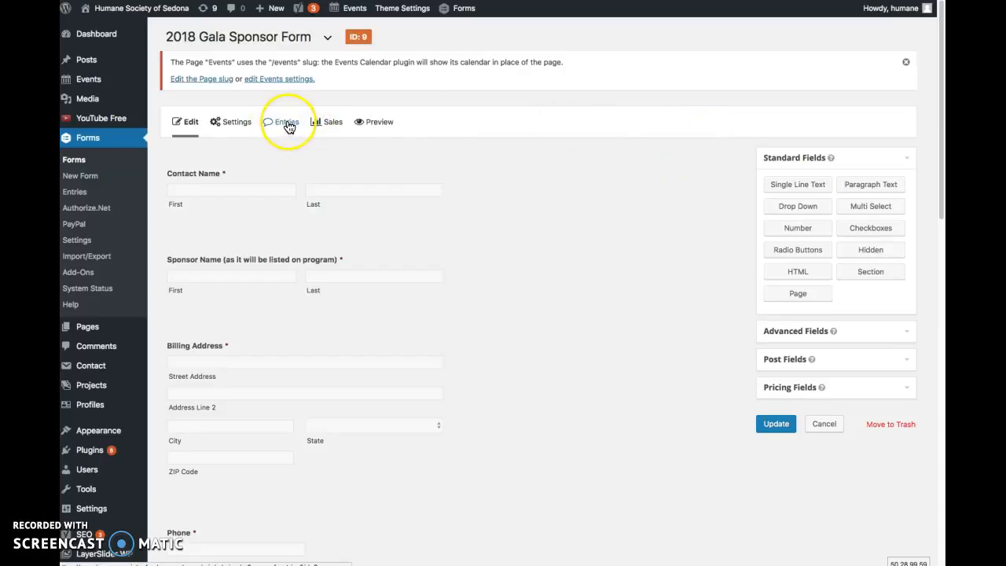
{"action": "left_click", "coordinate": [236, 122]}
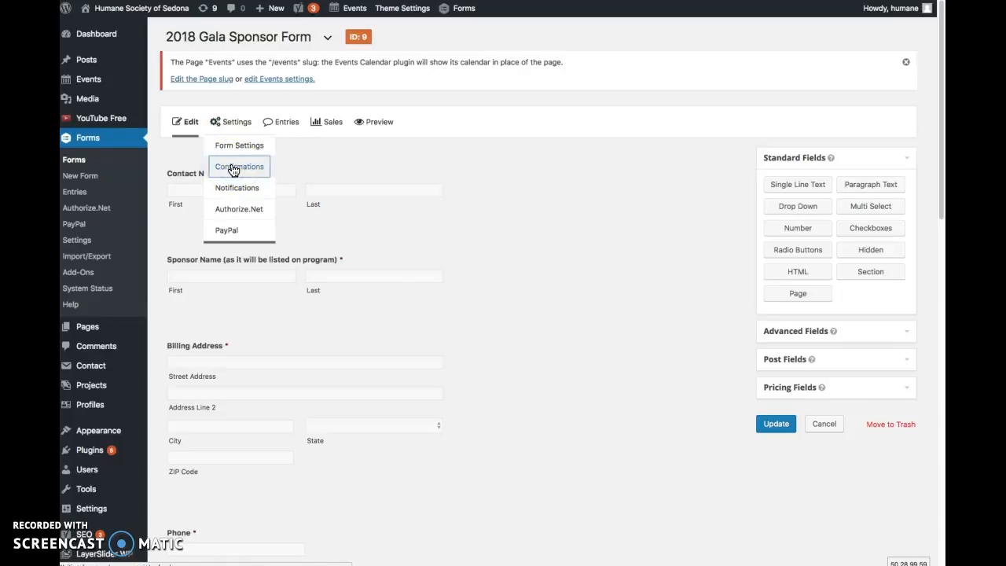
Open the Default Confirmation editor from the sponsor form's Confirmations settings
{"action": "left_click", "coordinate": [239, 166]}
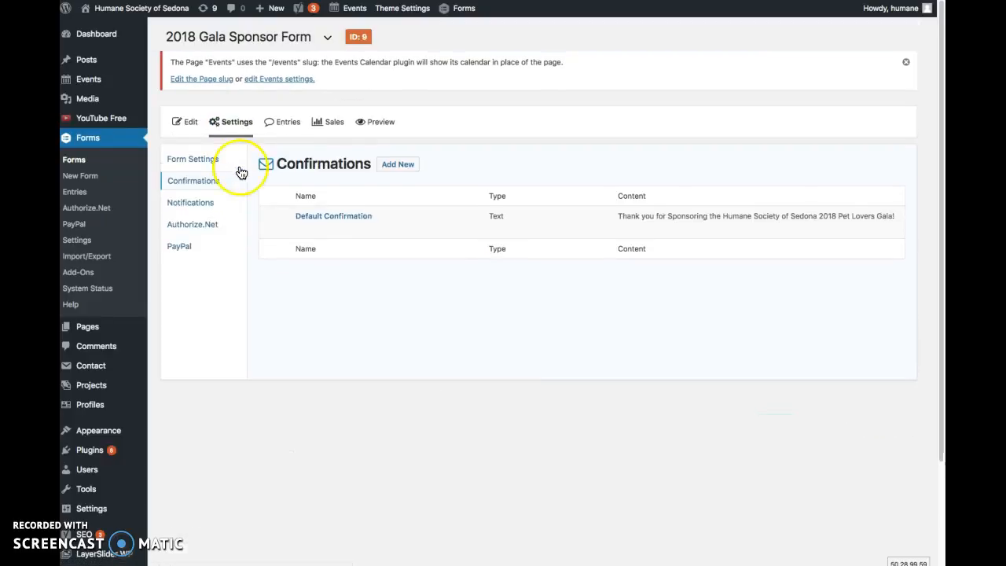
{"action": "mouse_move", "coordinate": [344, 220]}
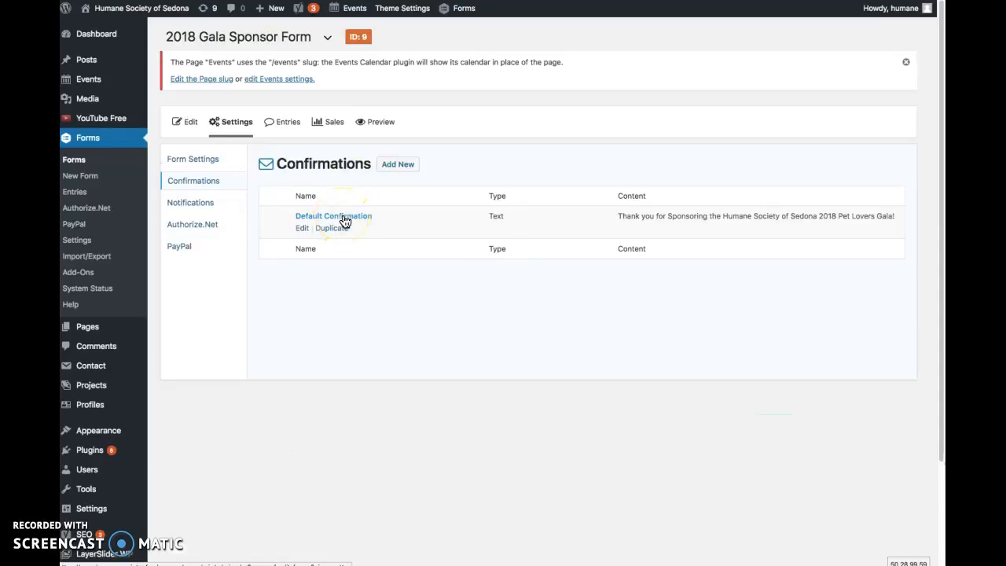
{"action": "mouse_move", "coordinate": [303, 231]}
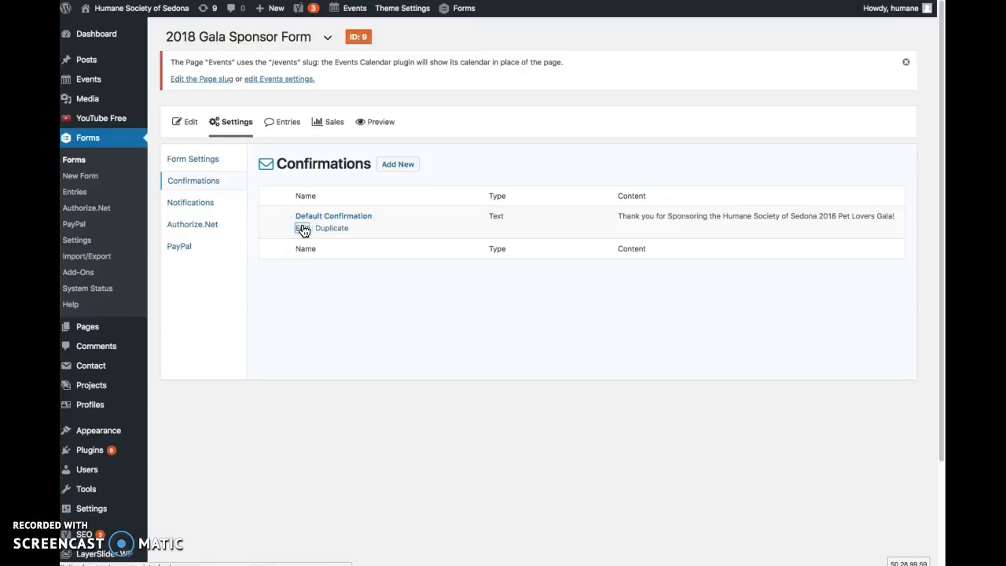
{"action": "left_click", "coordinate": [304, 228]}
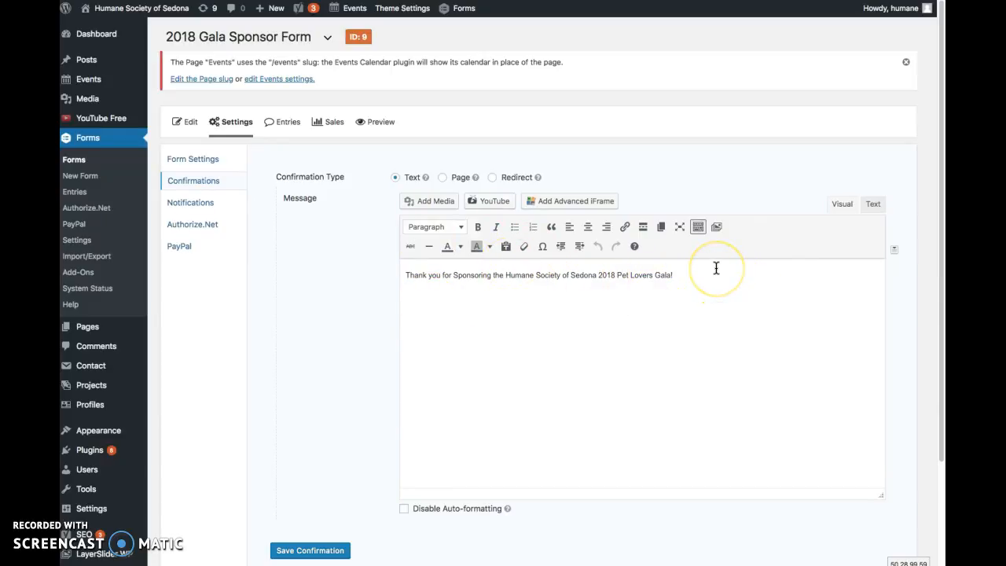
{"action": "mouse_move", "coordinate": [716, 274]}
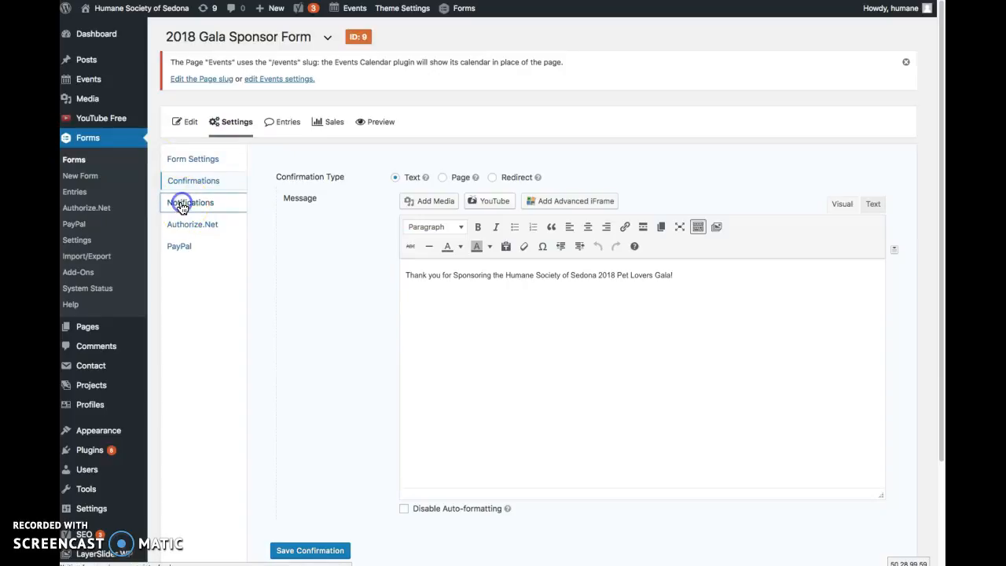
{"action": "left_click", "coordinate": [190, 202]}
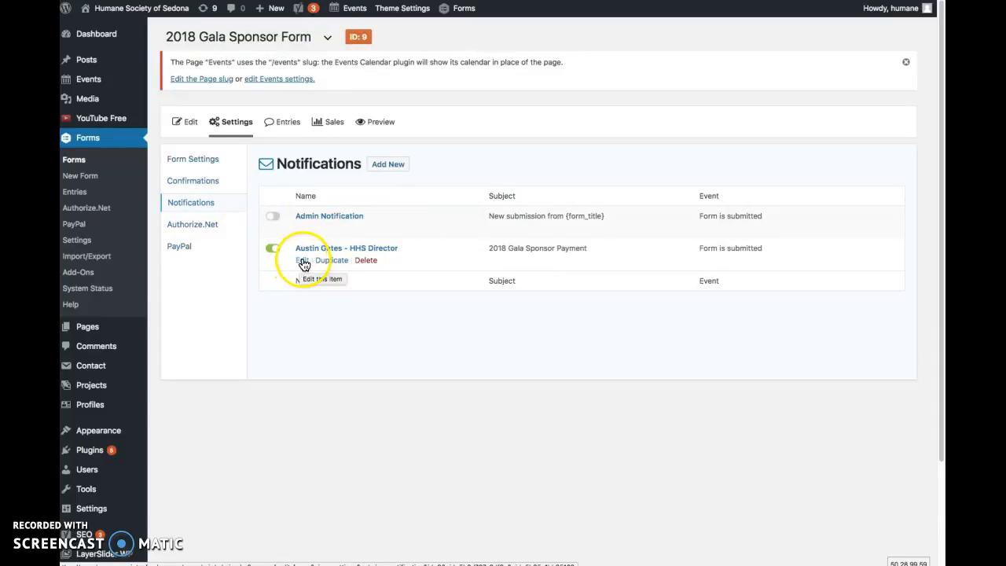
{"action": "left_click", "coordinate": [304, 261]}
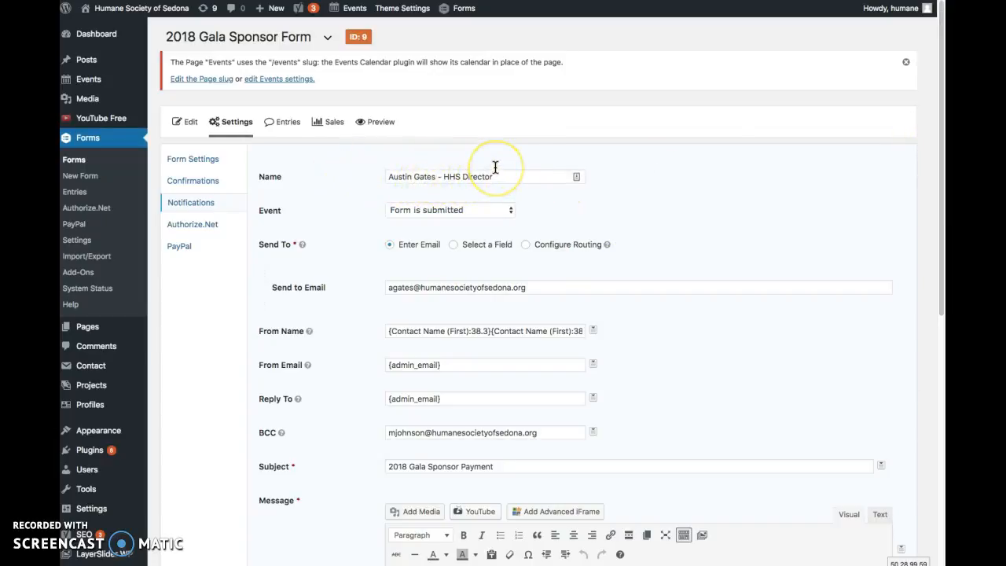
{"action": "mouse_move", "coordinate": [778, 155]}
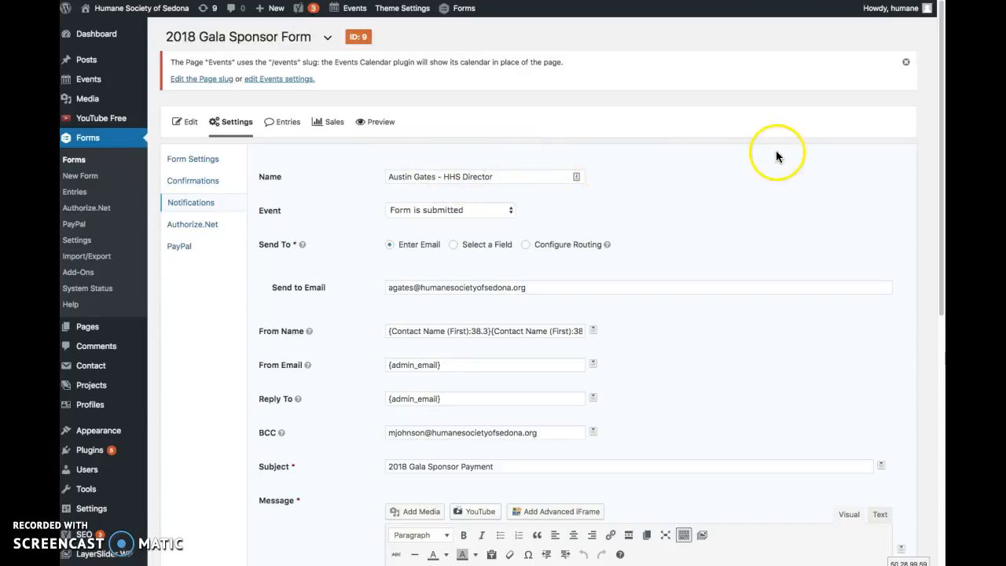
{"action": "scroll", "scroll_direction": "down", "scroll_amount": 3}
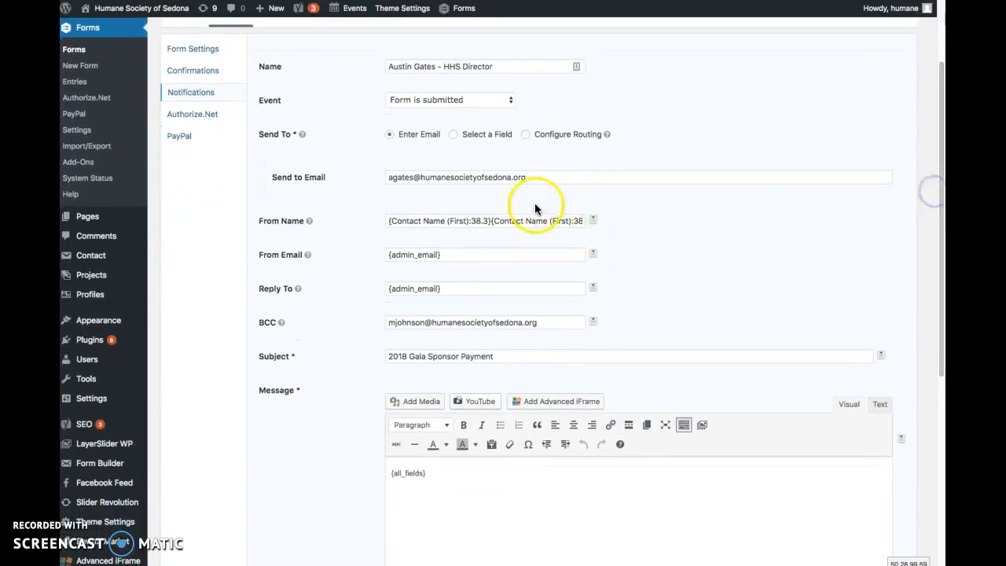
{"action": "mouse_move", "coordinate": [549, 173]}
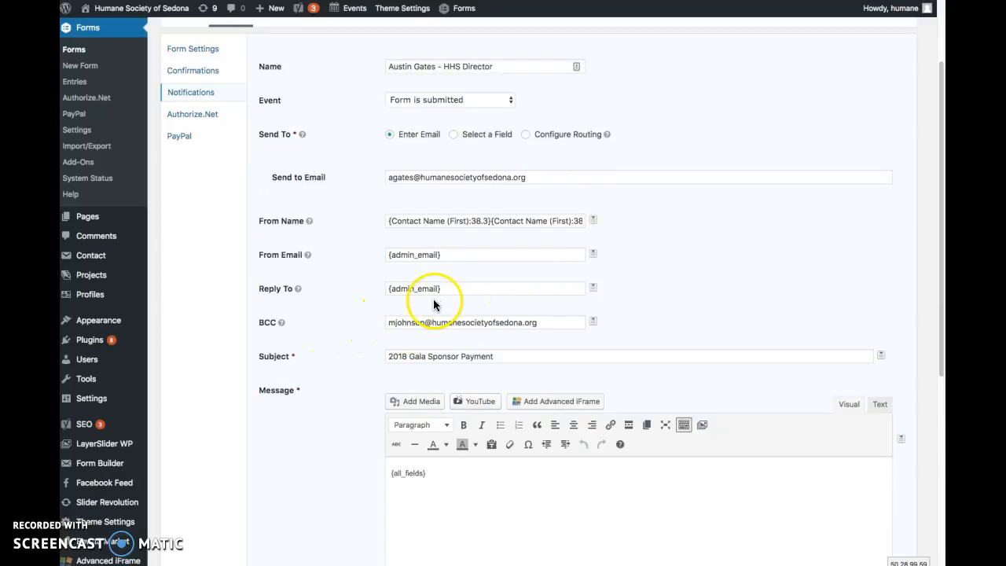
{"action": "mouse_move", "coordinate": [479, 306]}
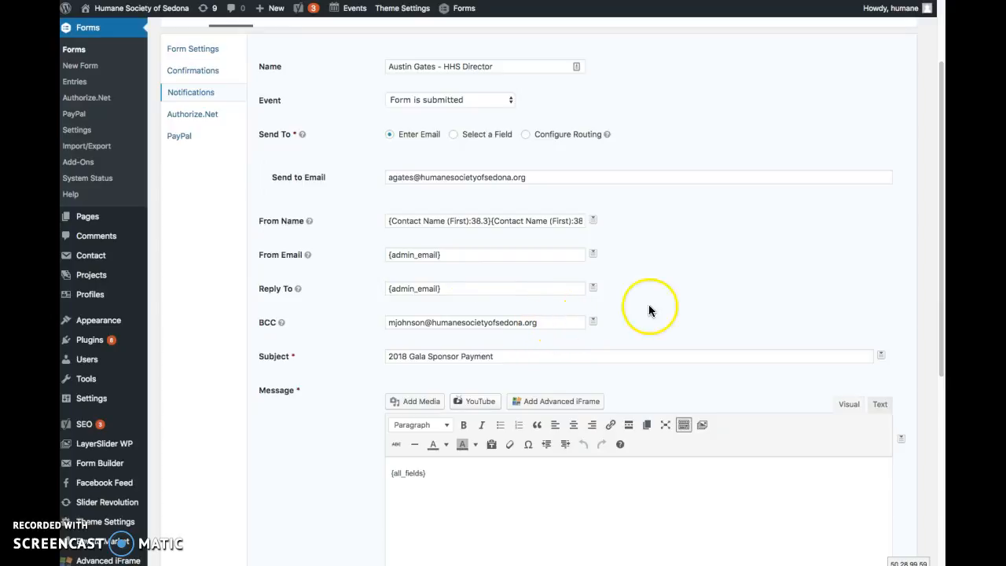
{"action": "scroll", "scroll_direction": "down", "scroll_amount": 3}
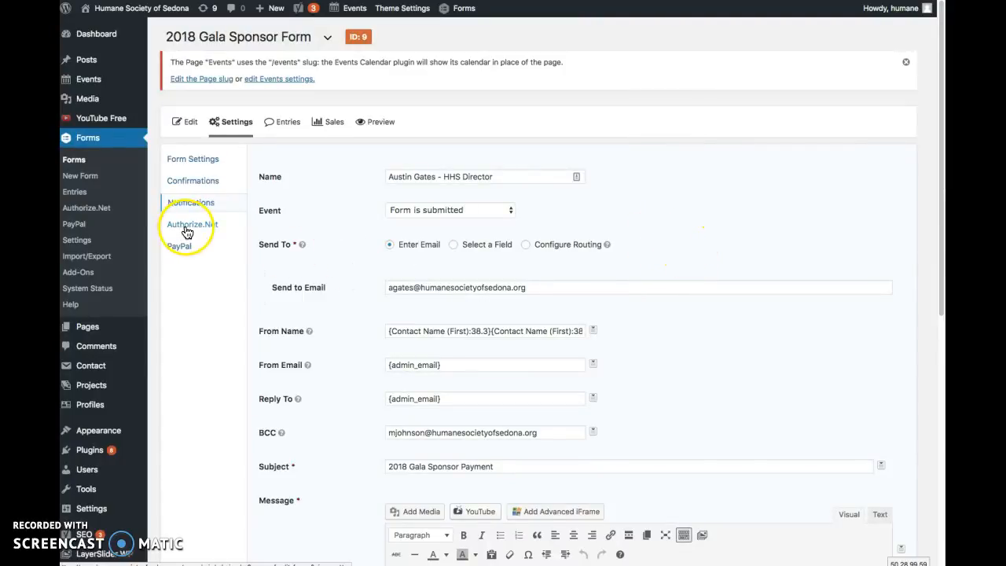
{"action": "mouse_move", "coordinate": [197, 230]}
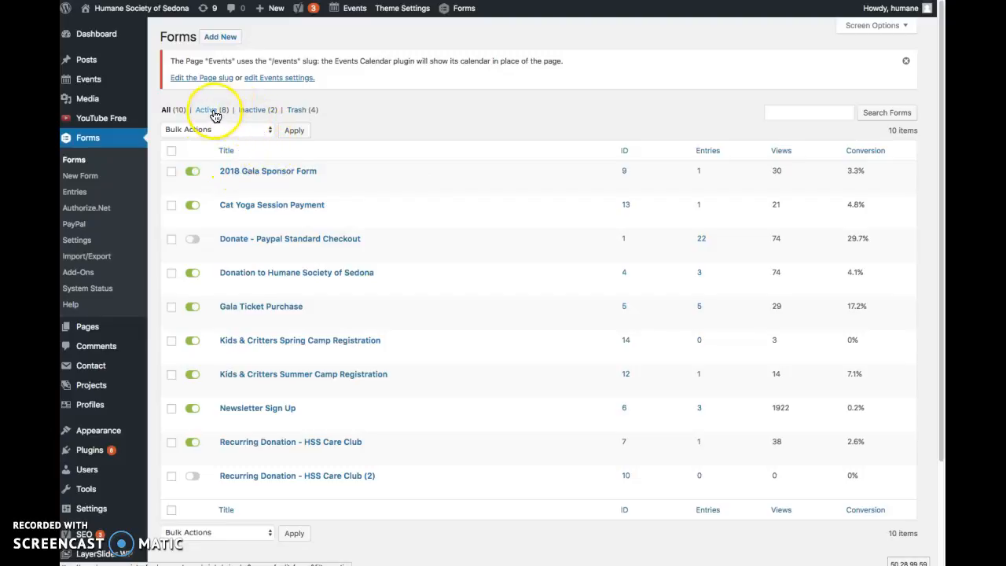
Apply the Active (8) filter, hiding the two inactive forms
{"action": "left_click", "coordinate": [208, 110]}
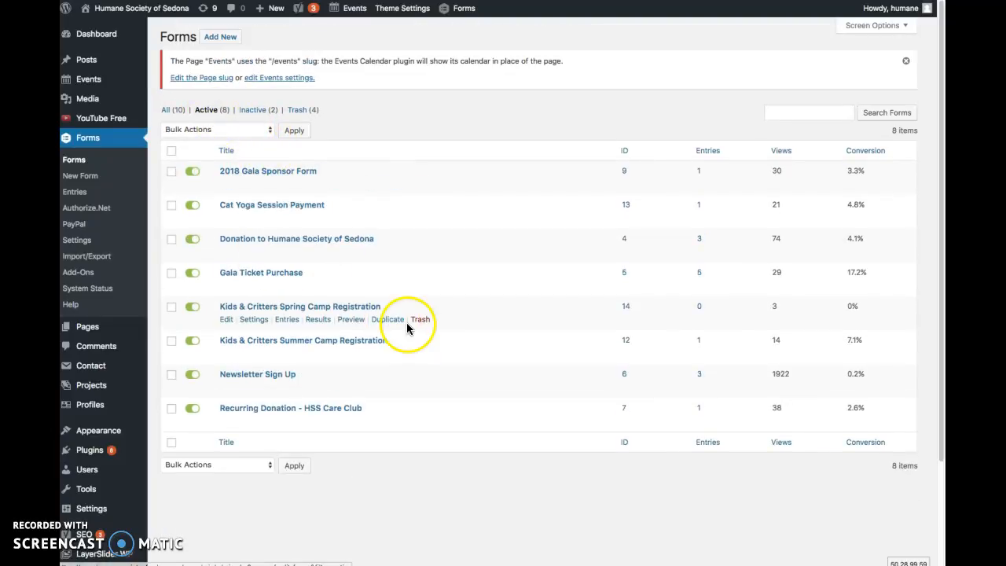
{"action": "mouse_move", "coordinate": [516, 332]}
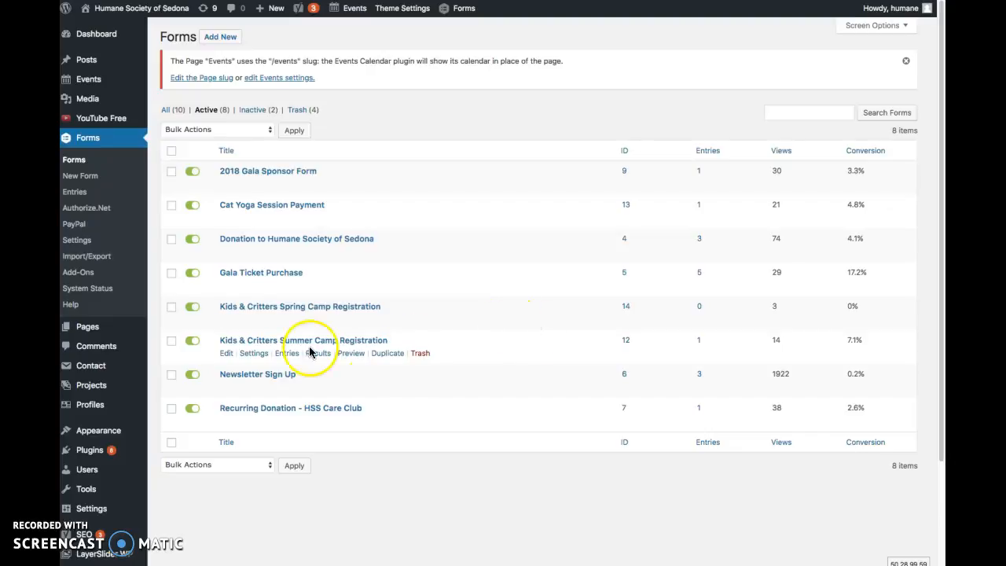
{"action": "mouse_move", "coordinate": [227, 323]}
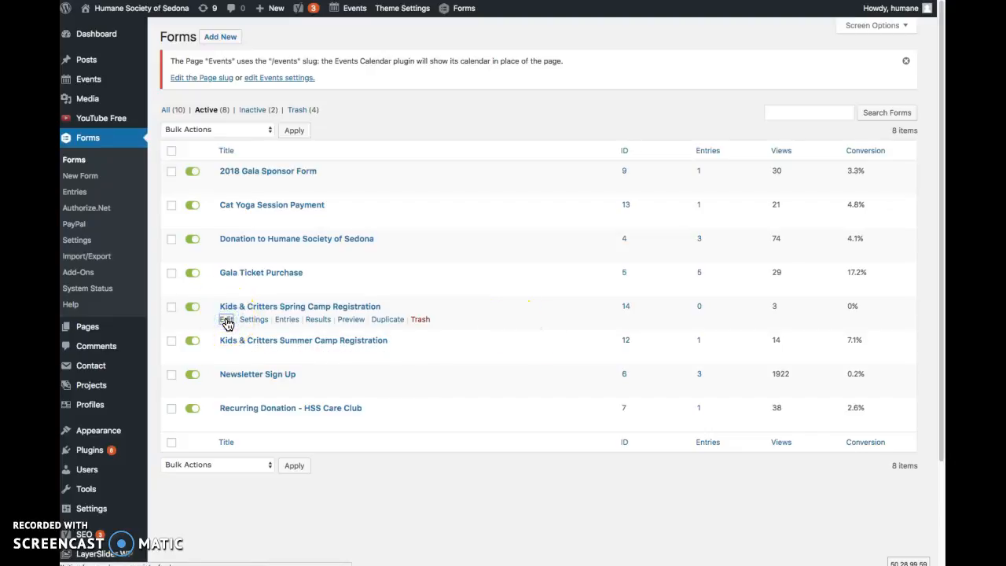
Open the Kids & Critters Spring Camp Registration form and expand its medical-conditions Paragraph Text field
{"action": "left_click", "coordinate": [227, 319]}
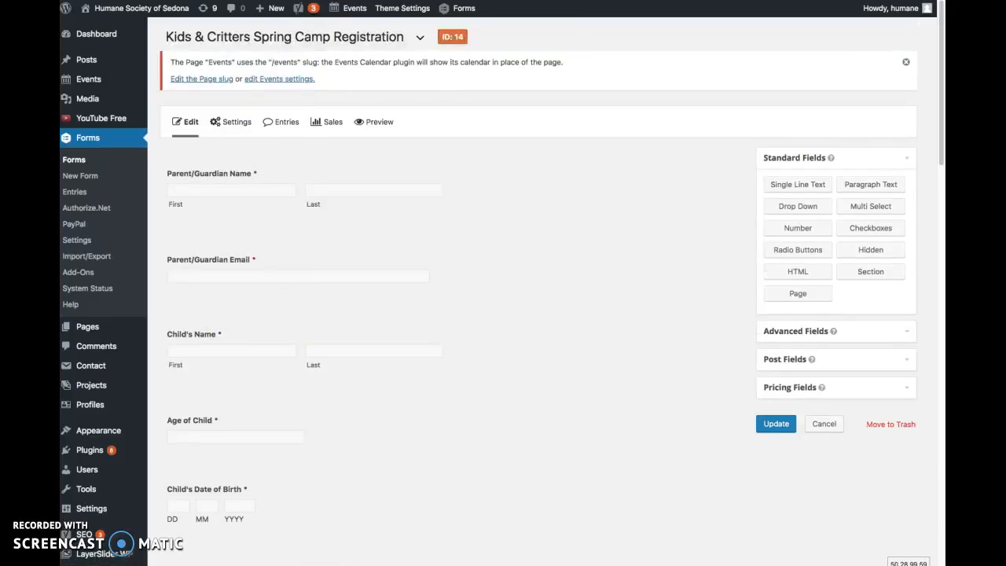
{"action": "scroll", "scroll_direction": "down", "scroll_amount": 3}
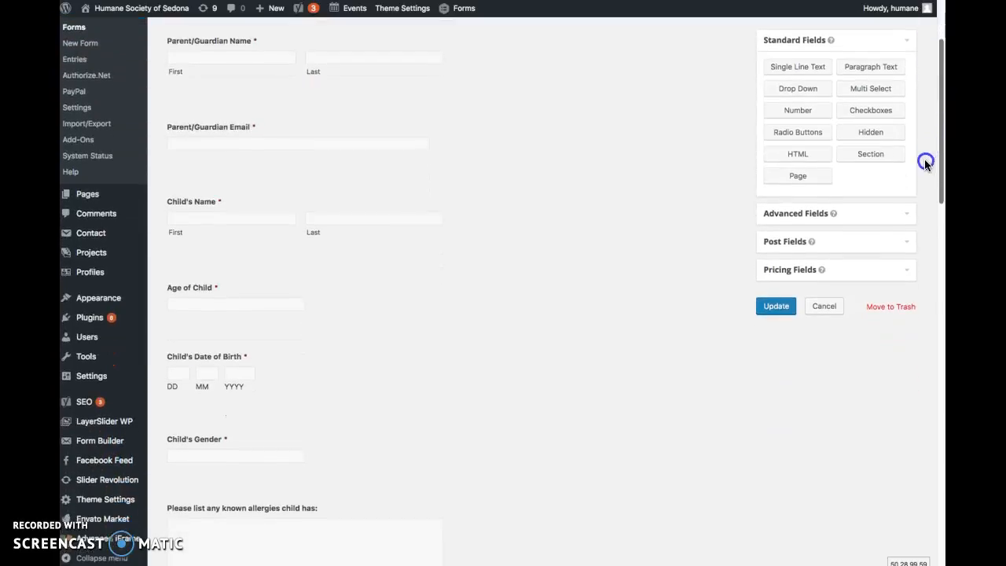
{"action": "scroll", "scroll_direction": "down", "scroll_amount": 3}
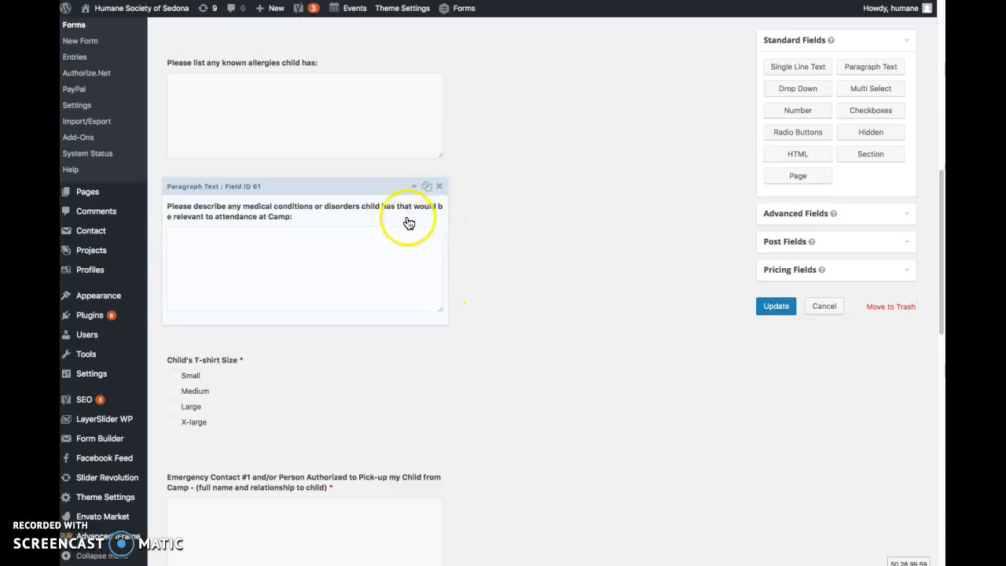
{"action": "left_click", "coordinate": [414, 186]}
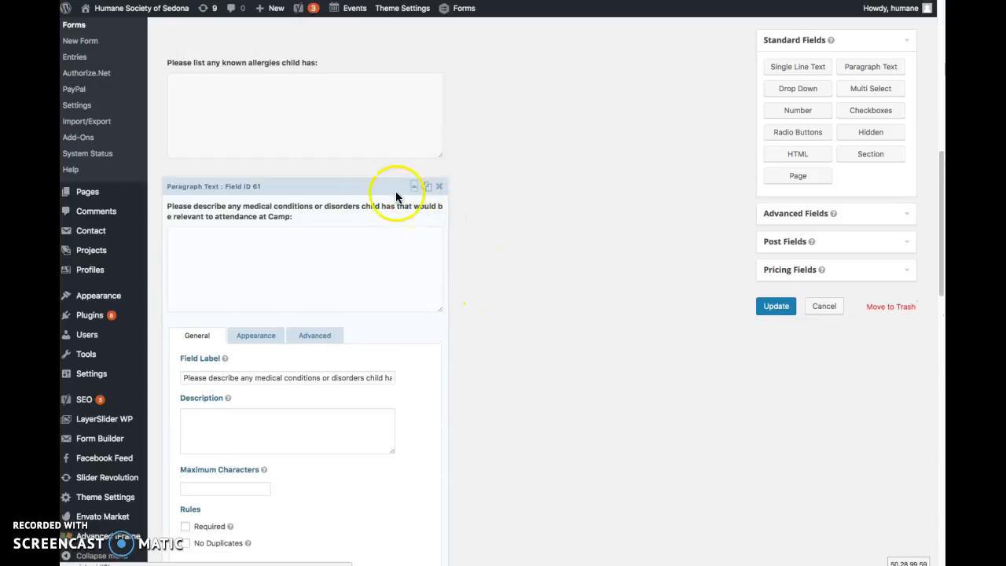
{"action": "mouse_move", "coordinate": [870, 131]}
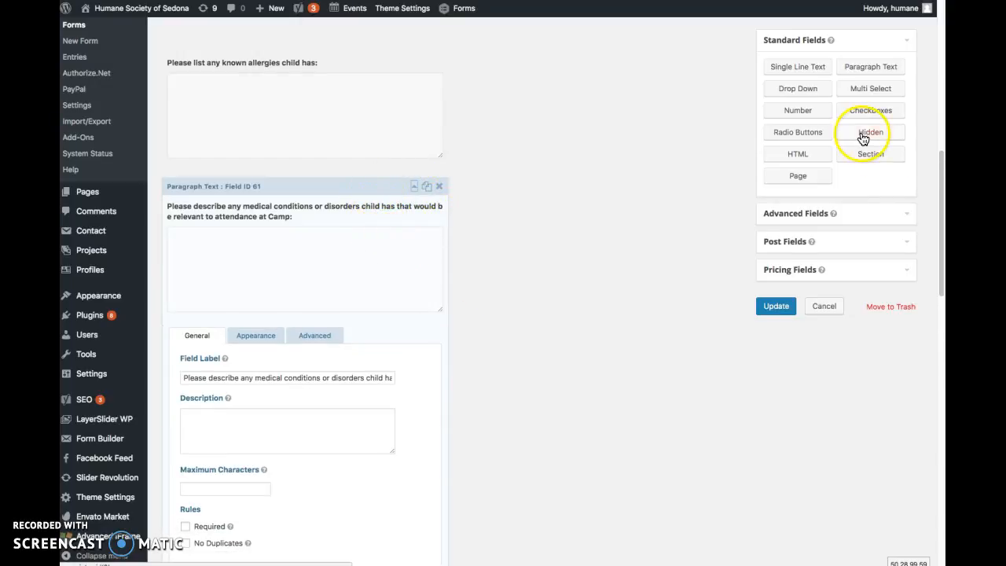
{"action": "scroll", "scroll_direction": "down", "scroll_amount": 3}
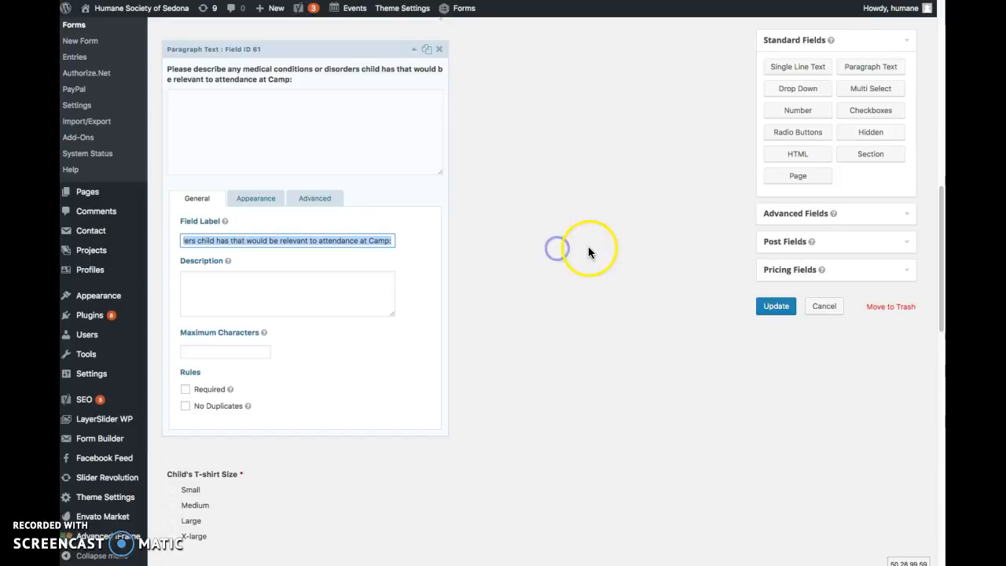
{"action": "mouse_move", "coordinate": [935, 252]}
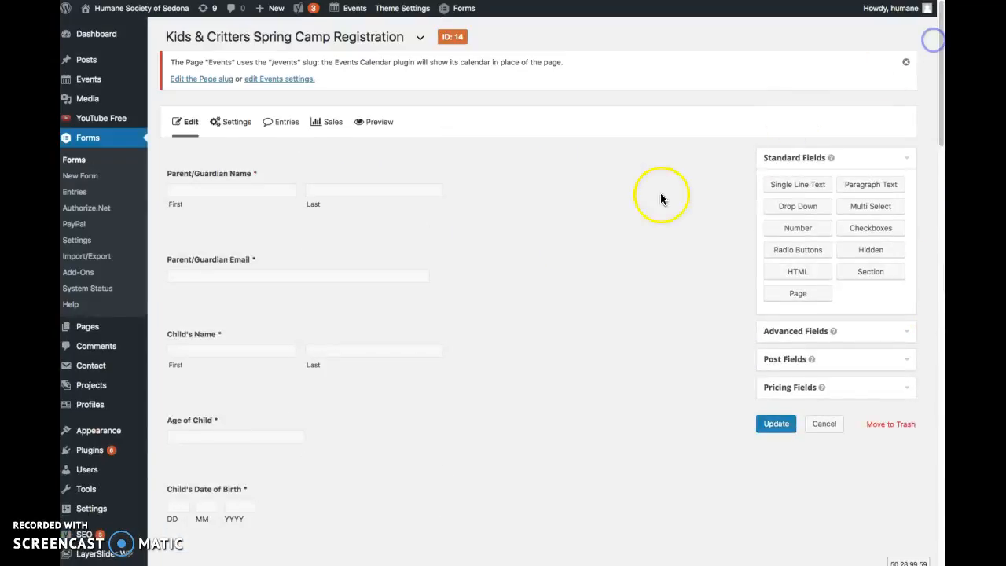
{"action": "mouse_move", "coordinate": [669, 158]}
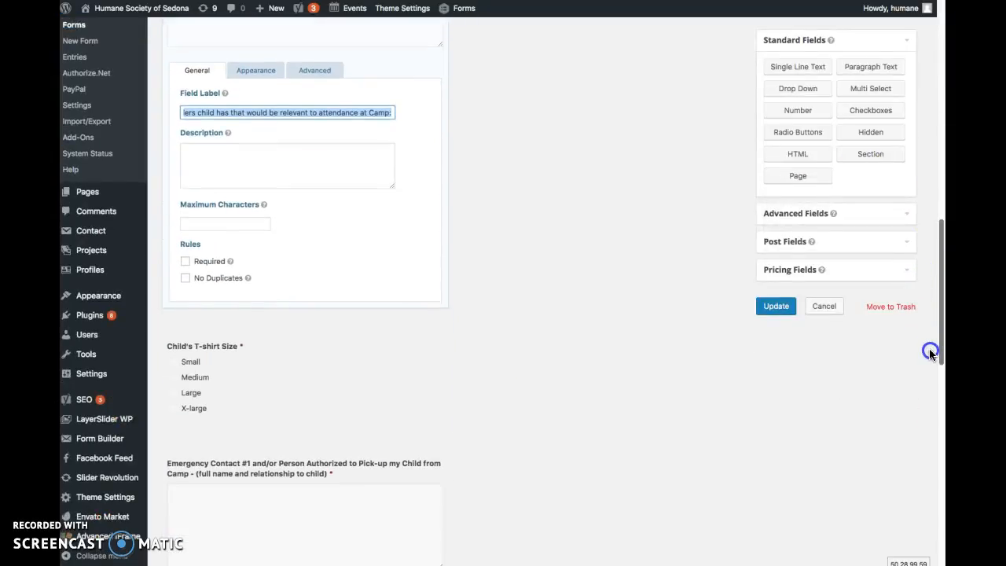
{"action": "scroll", "scroll_direction": "down", "scroll_amount": 3}
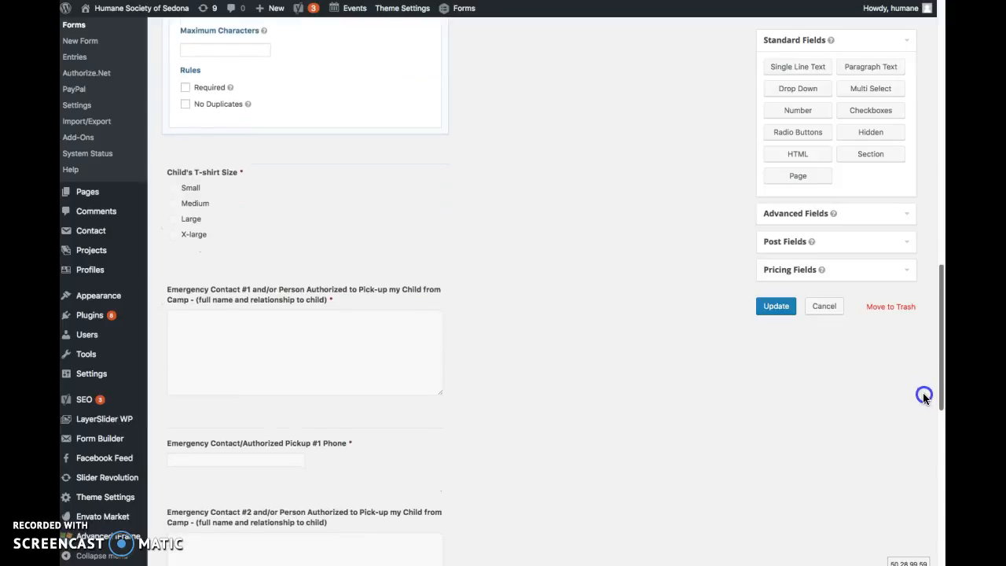
{"action": "scroll", "scroll_direction": "down", "scroll_amount": 3}
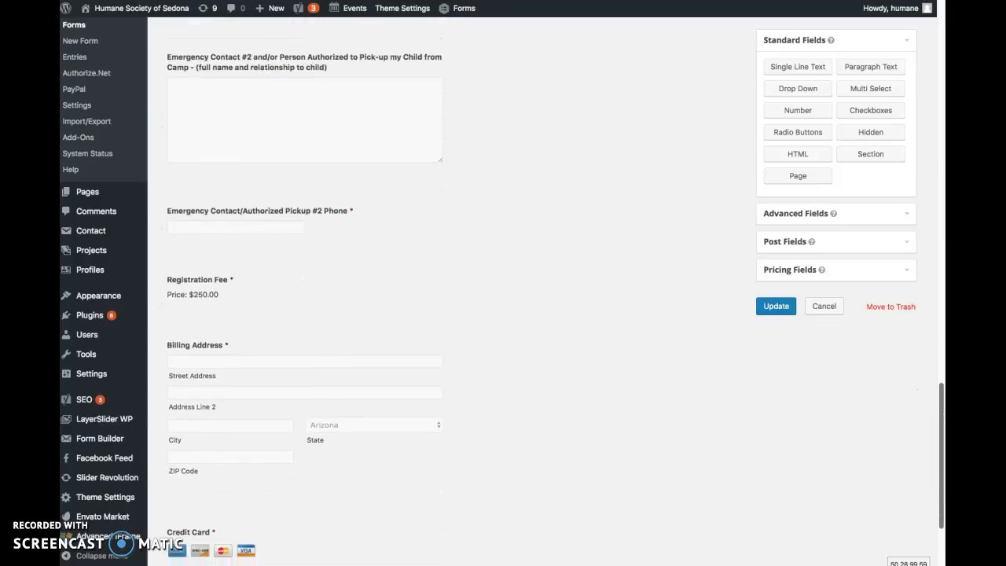
{"action": "scroll", "scroll_direction": "down", "scroll_amount": 3}
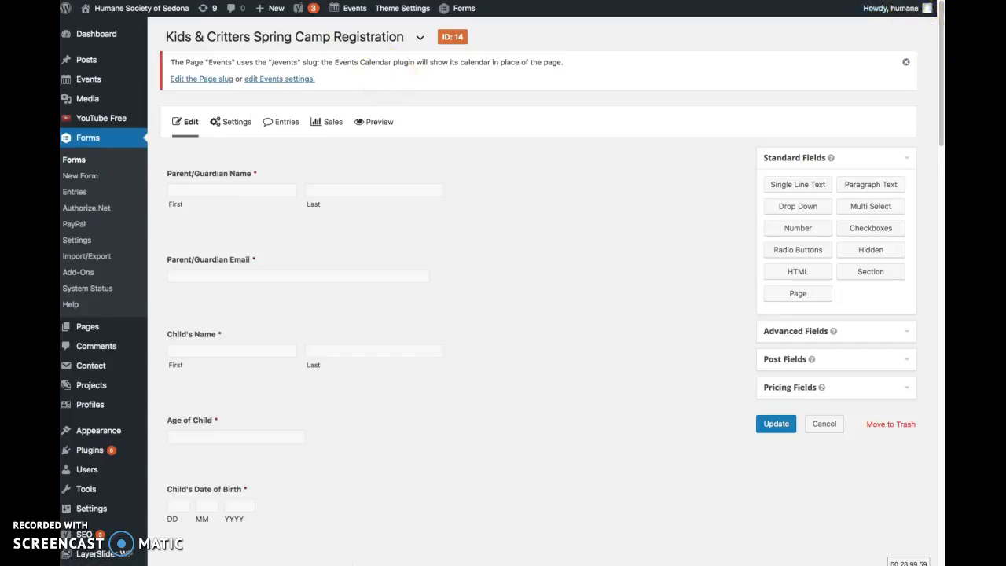
{"action": "mouse_move", "coordinate": [939, 49]}
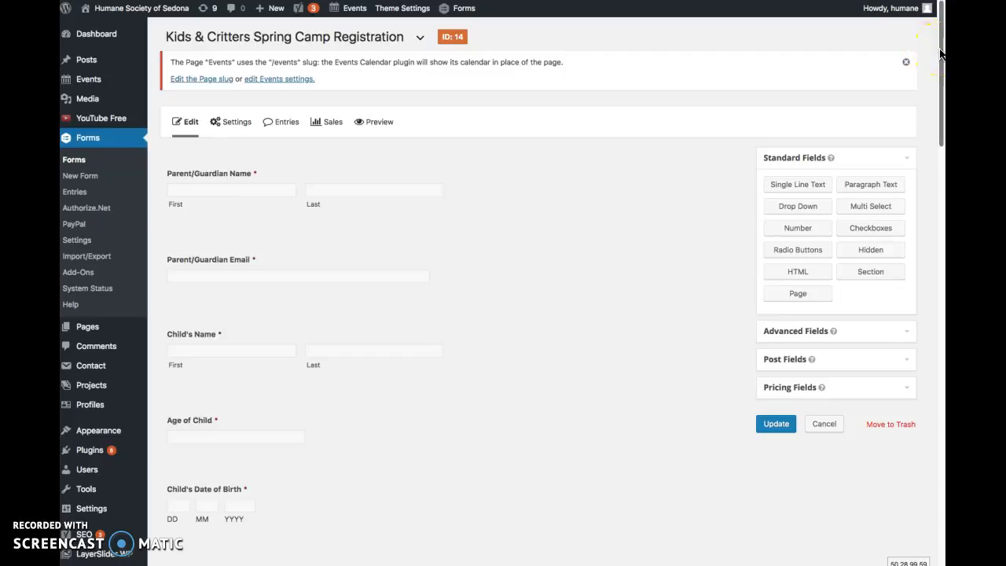
{"action": "mouse_move", "coordinate": [731, 36]}
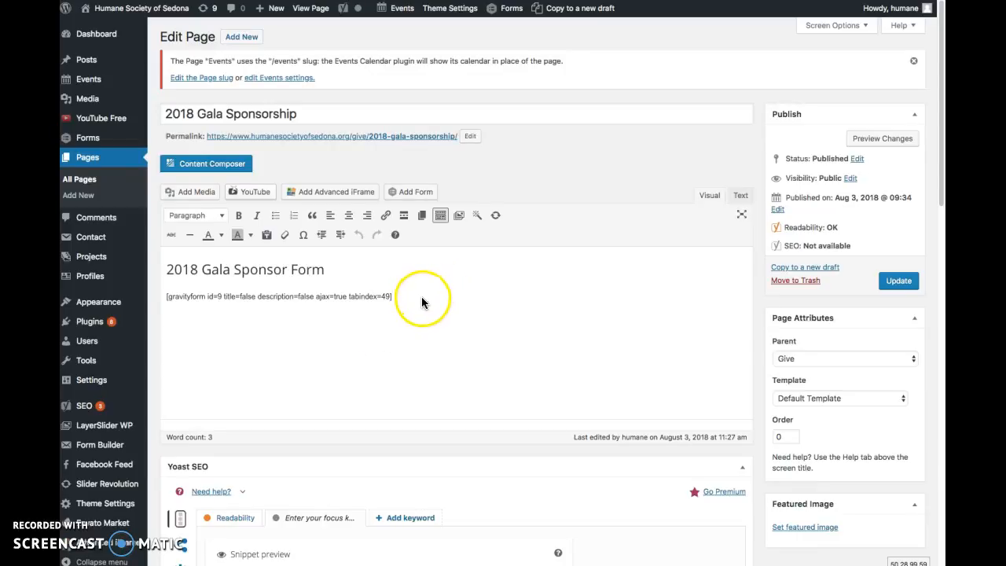
{"action": "mouse_move", "coordinate": [269, 288]}
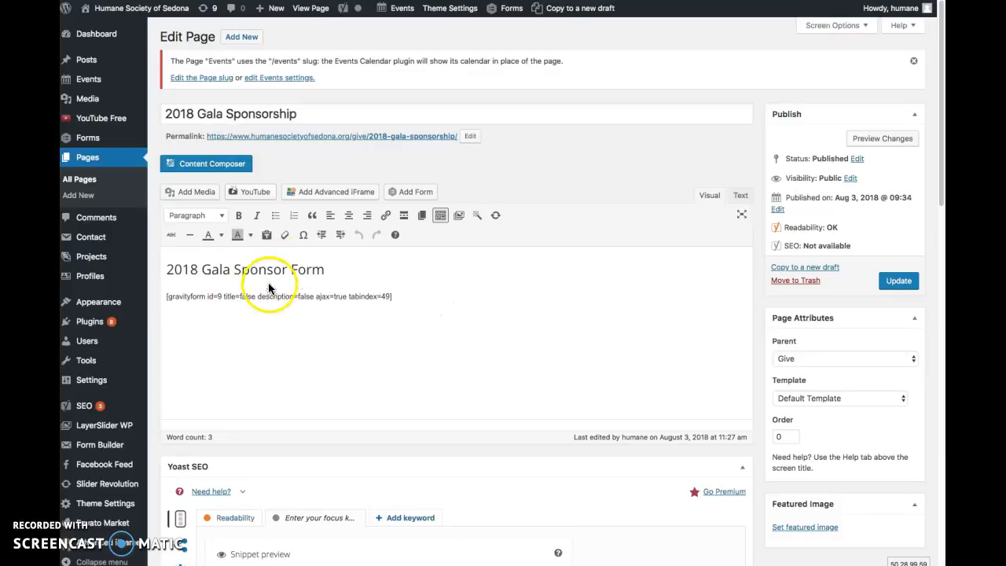
{"action": "mouse_move", "coordinate": [422, 297]}
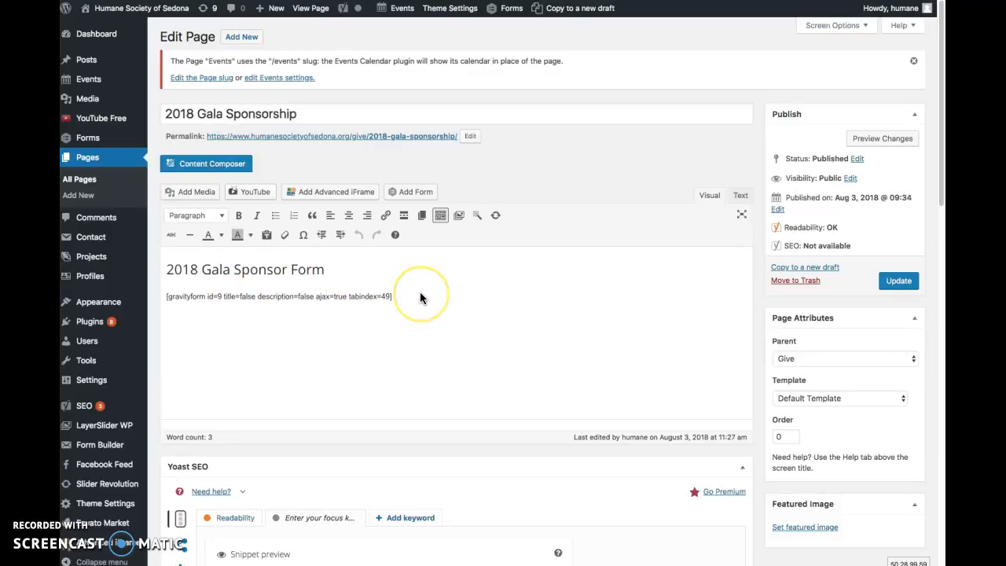
{"action": "left_click", "coordinate": [352, 301]}
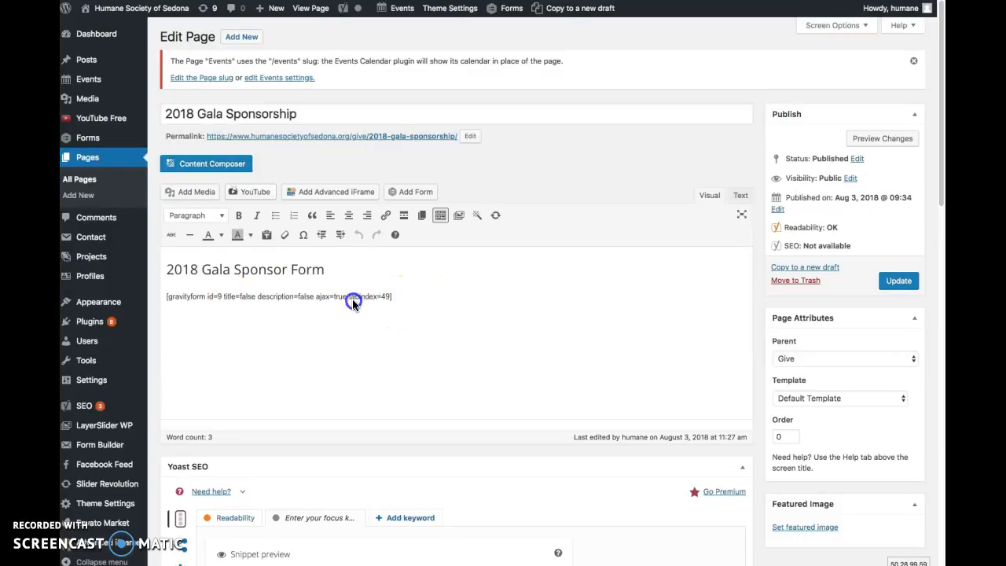
{"action": "triple_click", "coordinate": [279, 297]}
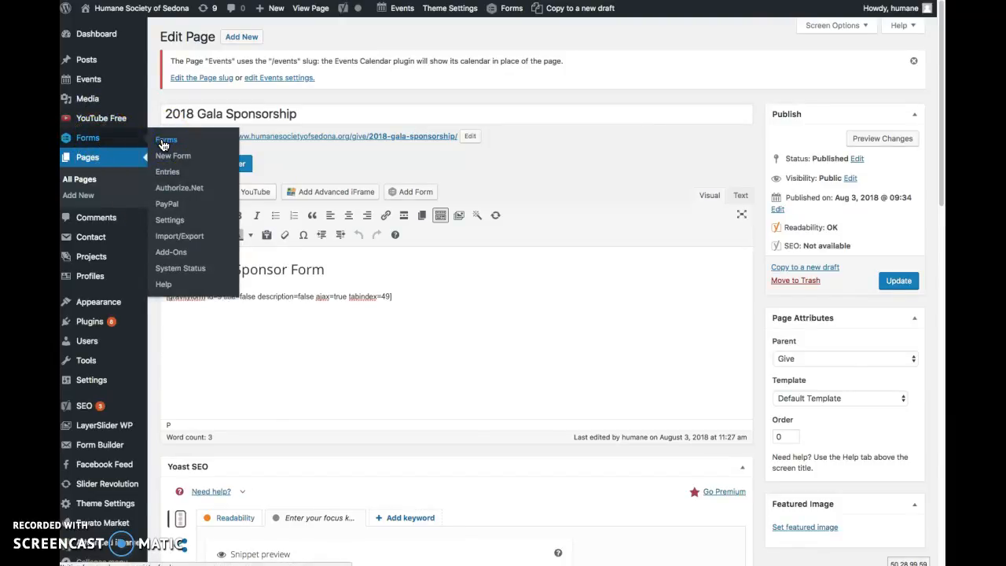
Return to Forms > Forms and filter to the 8 active forms, form ID 9 first
{"action": "left_click", "coordinate": [166, 139]}
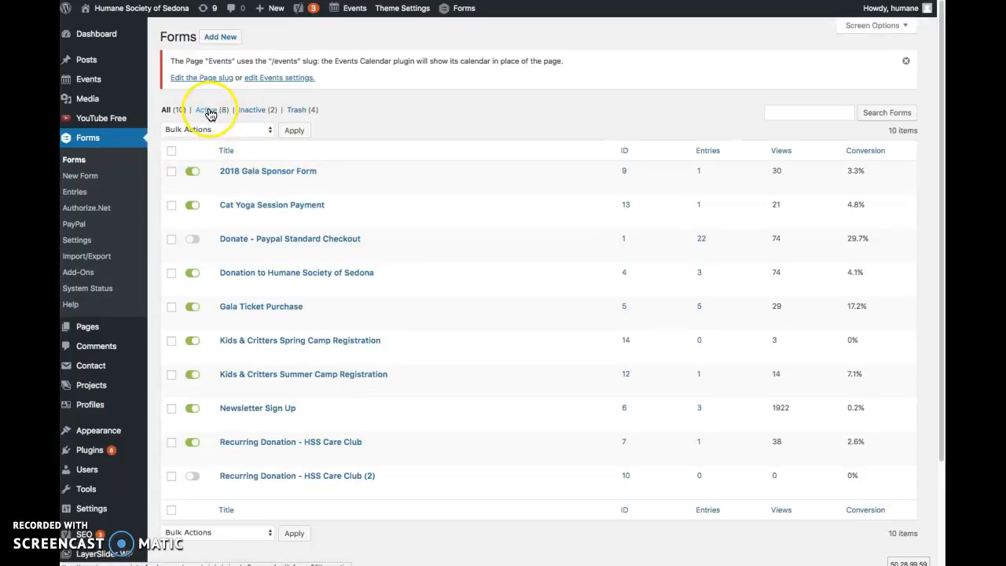
{"action": "left_click", "coordinate": [206, 110]}
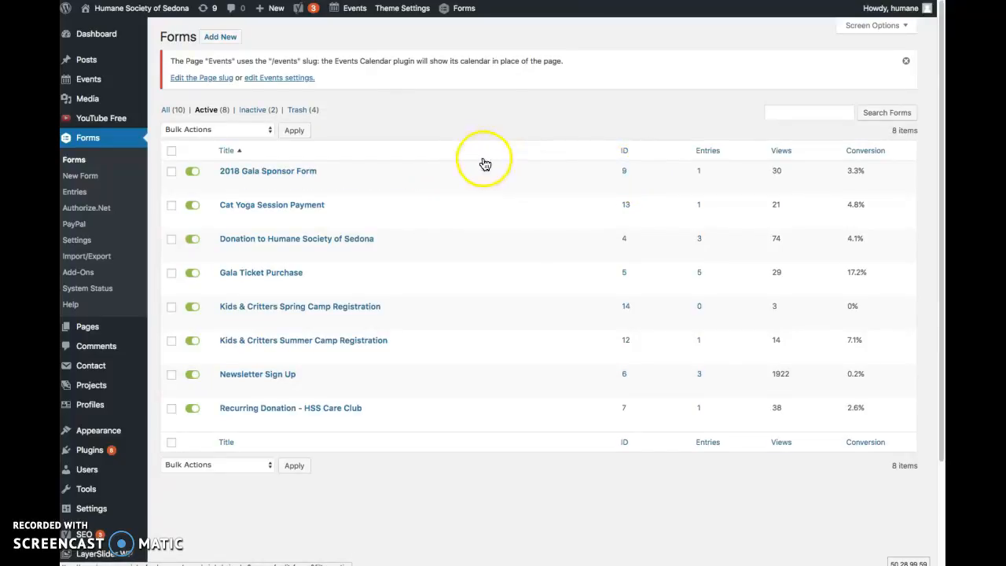
{"action": "mouse_move", "coordinate": [336, 31]}
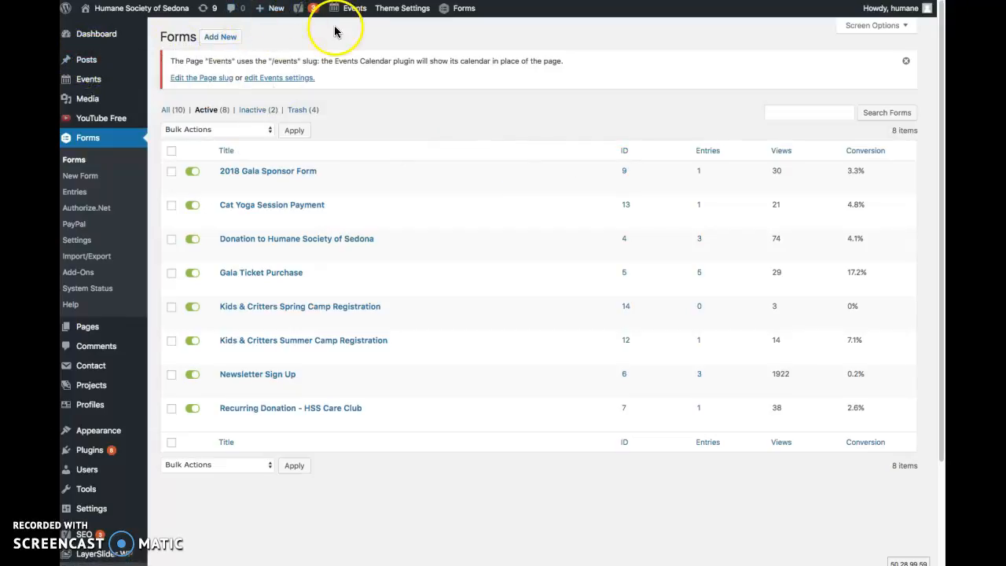
{"action": "mouse_move", "coordinate": [263, 42]}
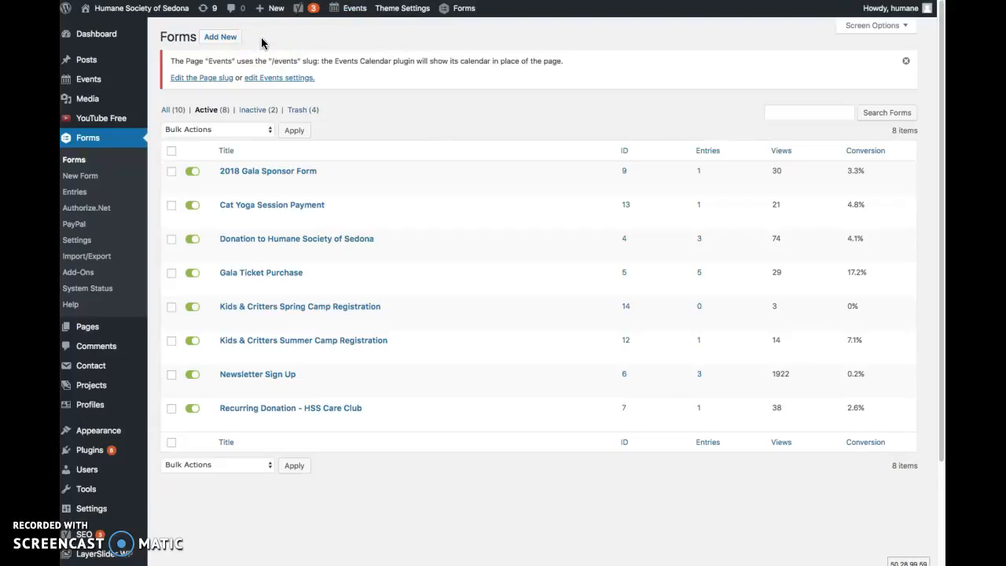
{"action": "mouse_move", "coordinate": [500, 115]}
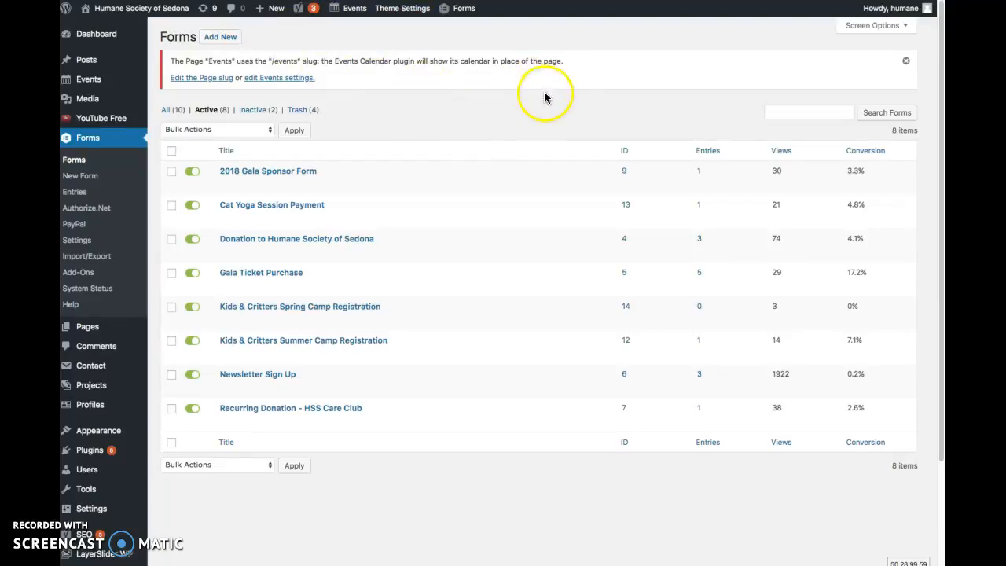
{"action": "mouse_move", "coordinate": [577, 122]}
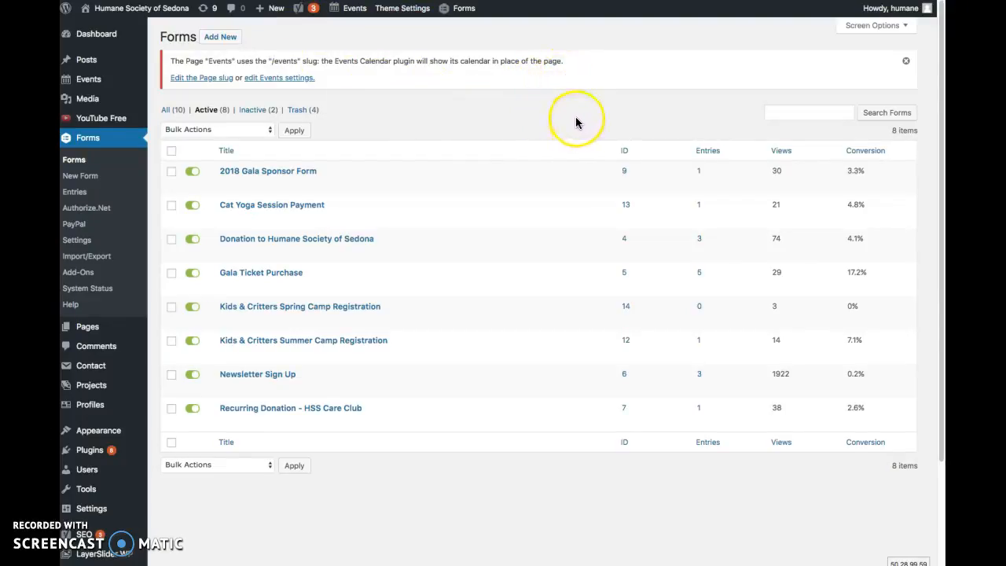
{"action": "mouse_move", "coordinate": [511, 135]}
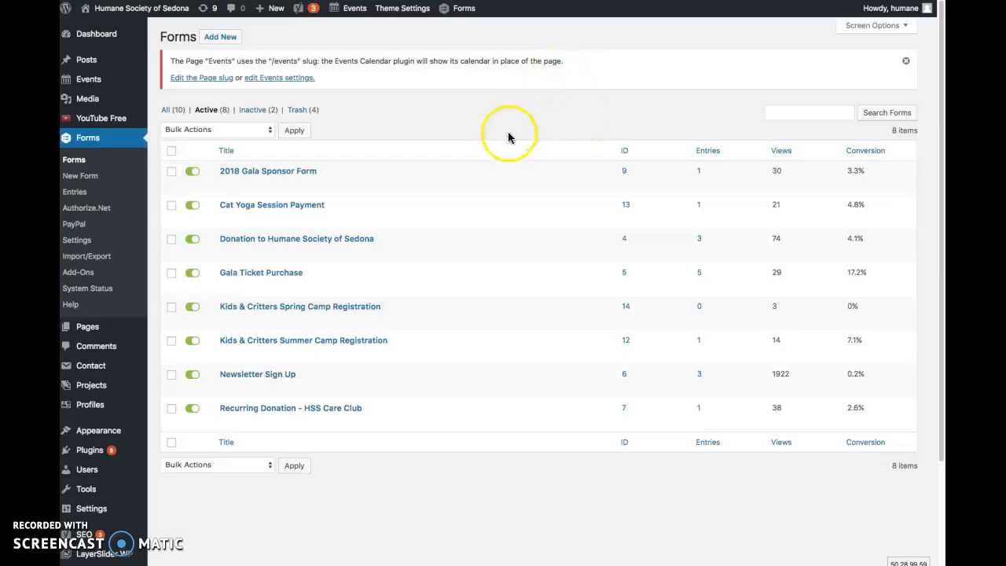